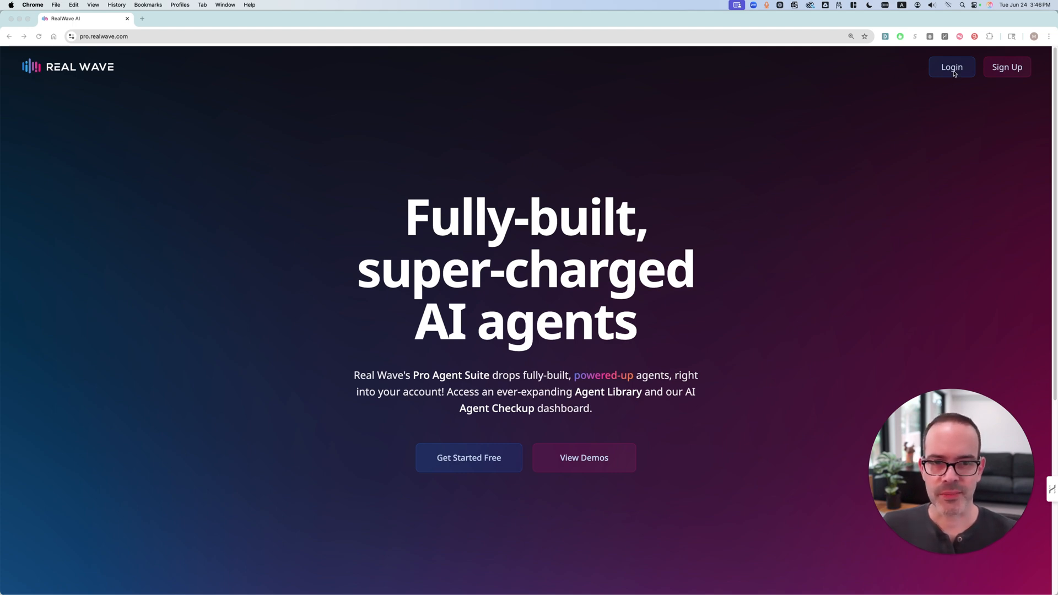
# Sign in to pro.realwave.com and scroll through the Agent Library lesson catalog
pyautogui.click(950, 66)
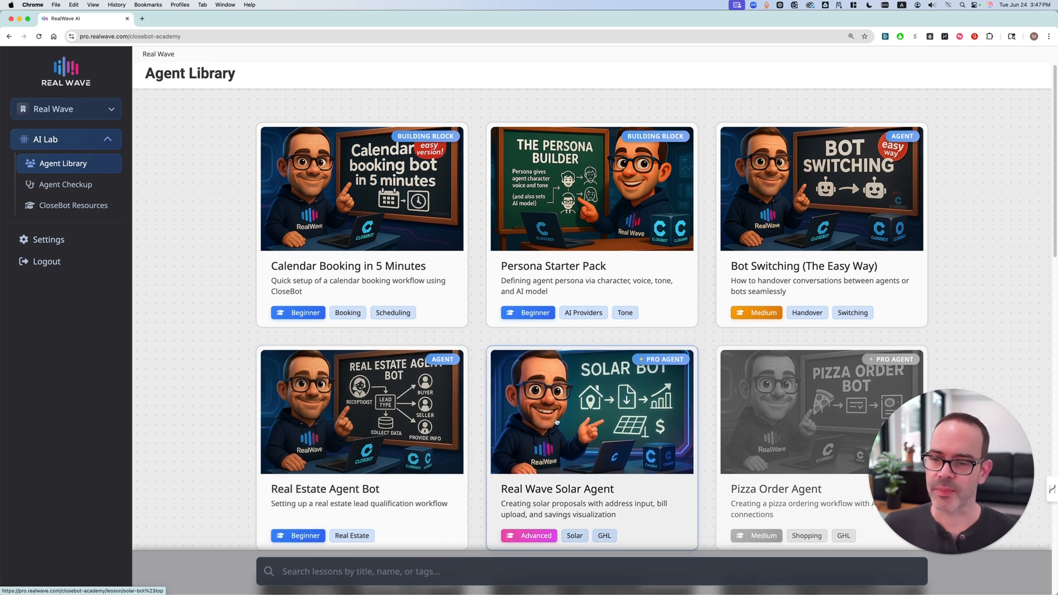
pyautogui.scroll(-3)
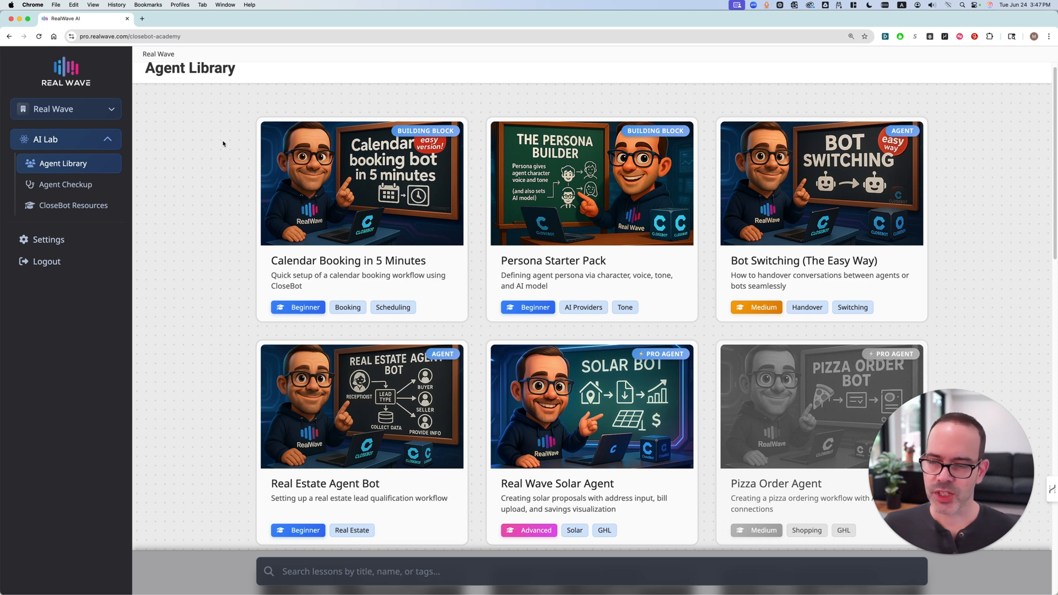
pyautogui.moveTo(218, 153)
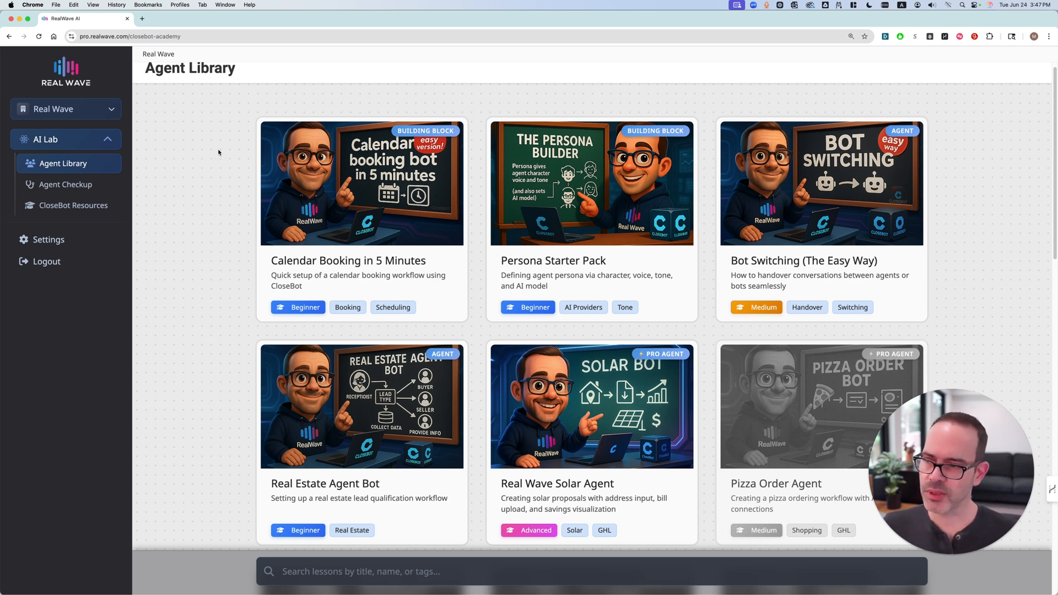
# From Settings > Integrations, follow 'Get Your CloseBot API Key' into a new tab
pyautogui.click(49, 238)
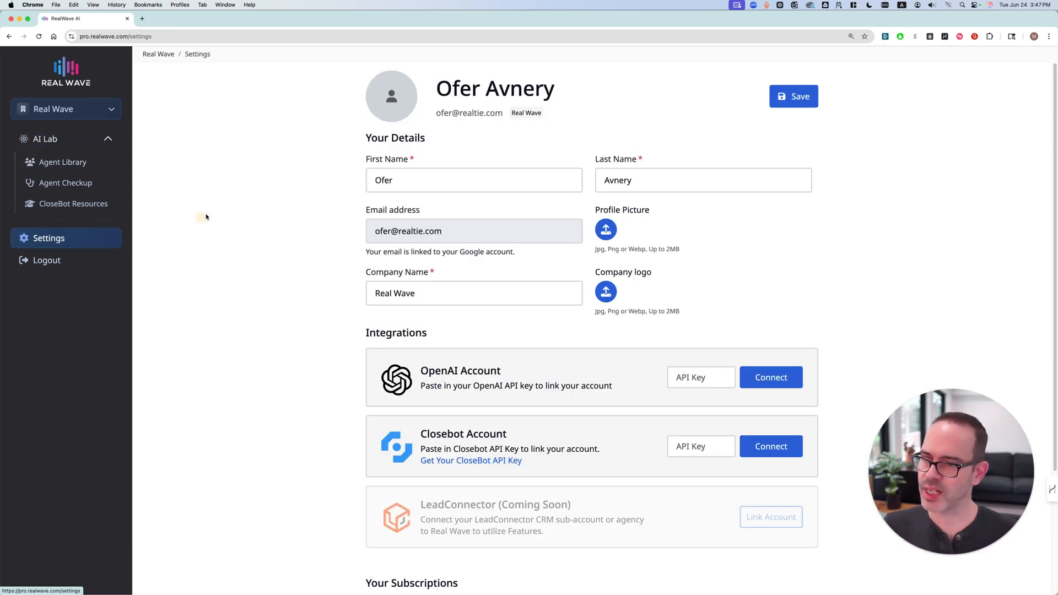
pyautogui.scroll(-3)
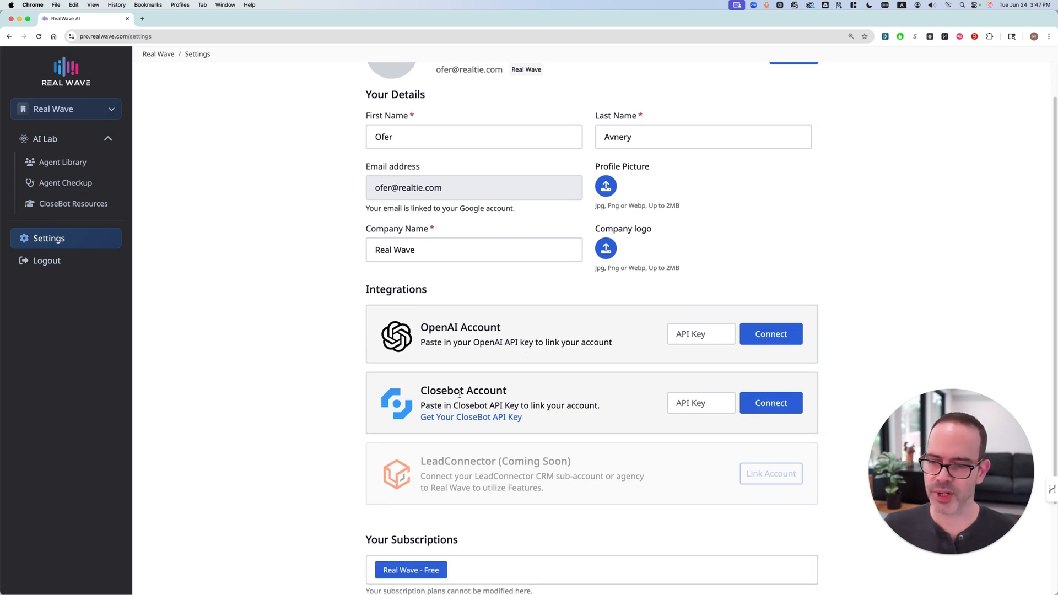
pyautogui.moveTo(470, 417)
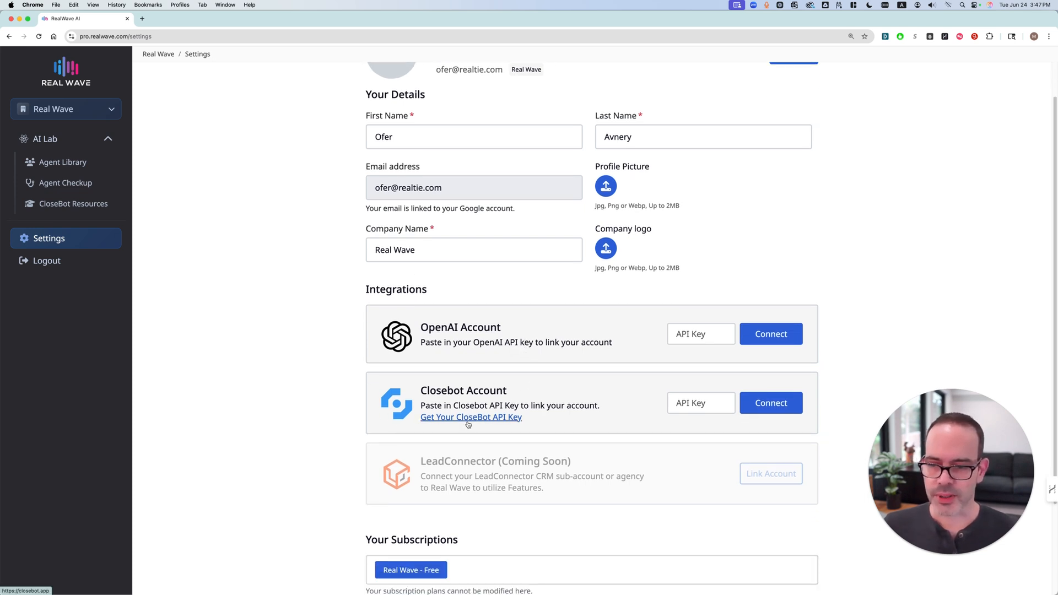
pyautogui.click(470, 417)
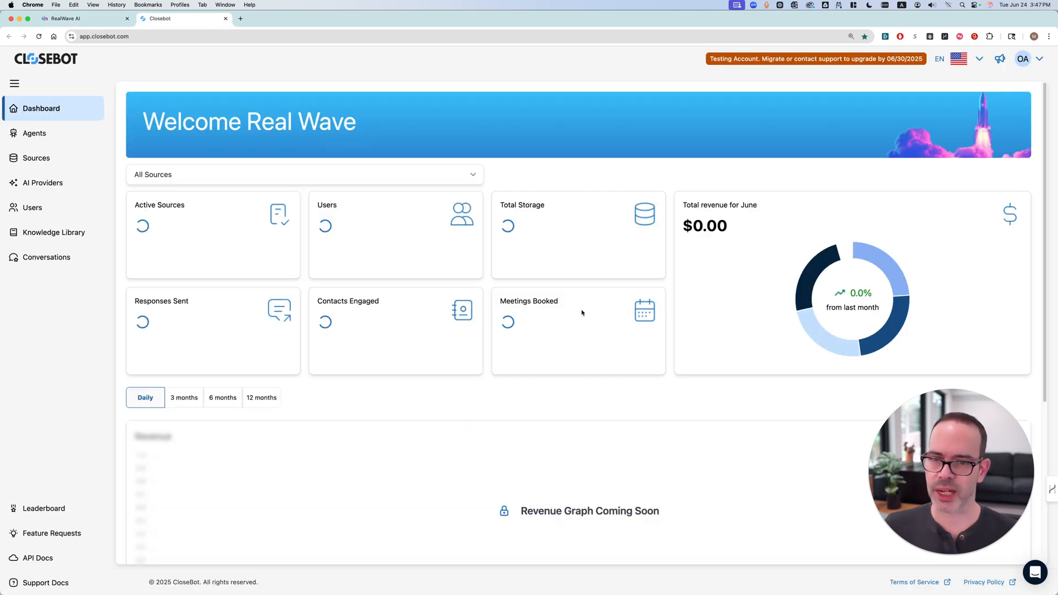
# Create a CloseBot API key named 'Pro Agent Suite' under User Settings > API Keys
pyautogui.click(1023, 59)
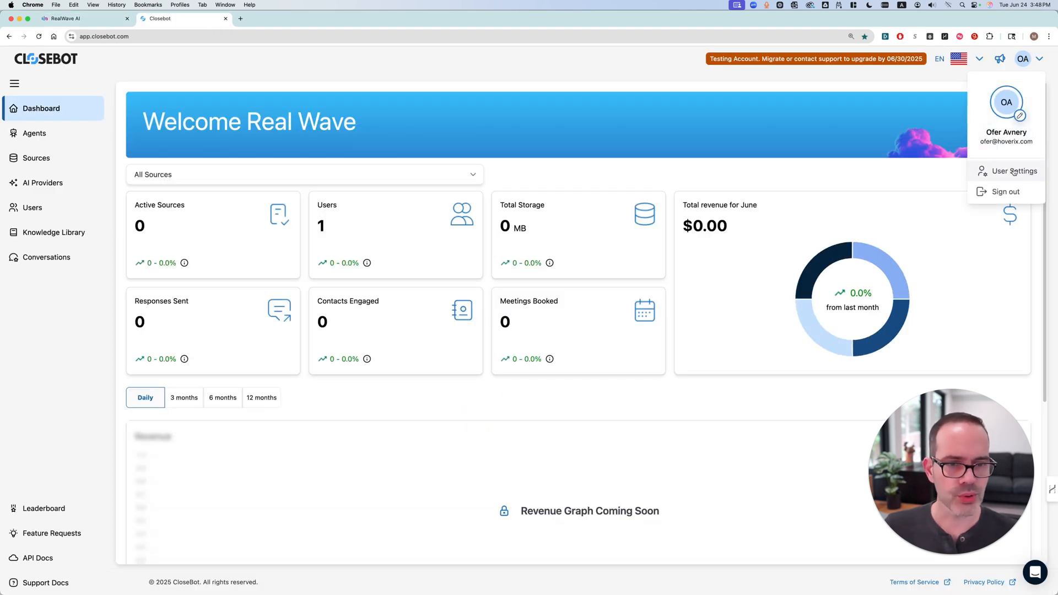
pyautogui.click(1014, 171)
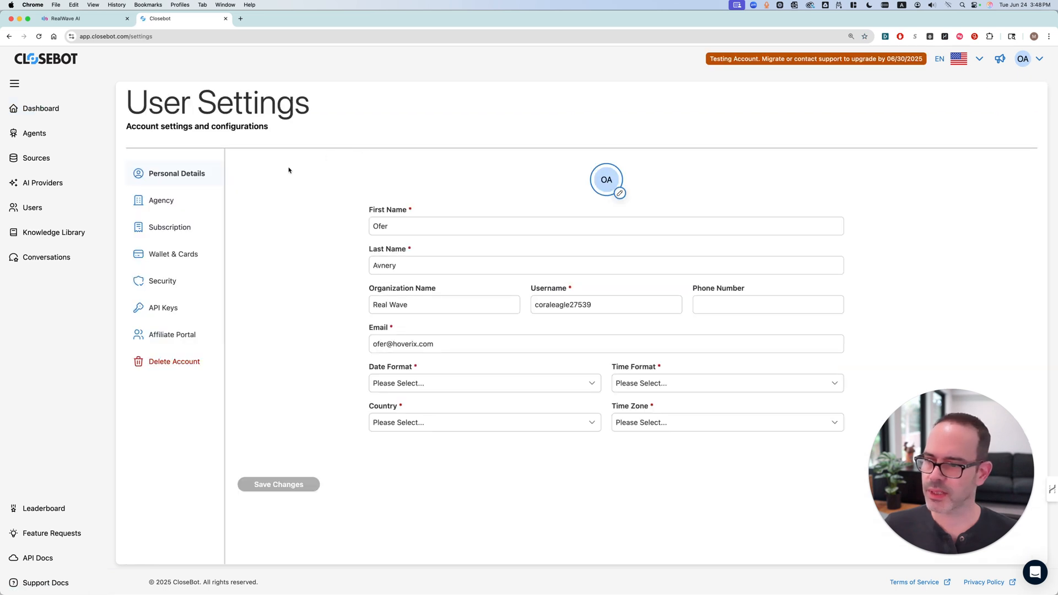
pyautogui.click(163, 307)
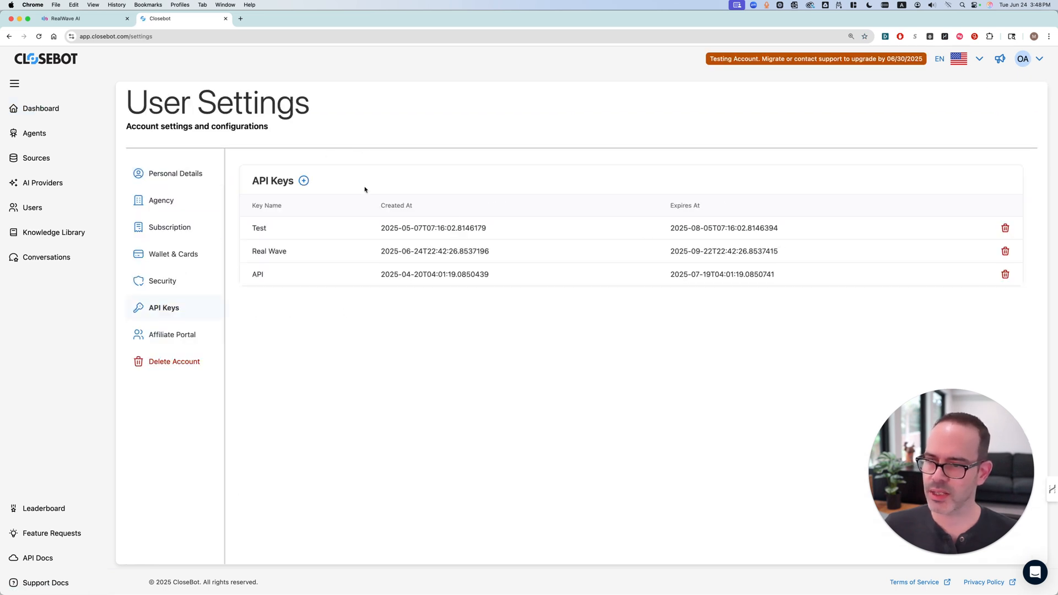
pyautogui.click(303, 180)
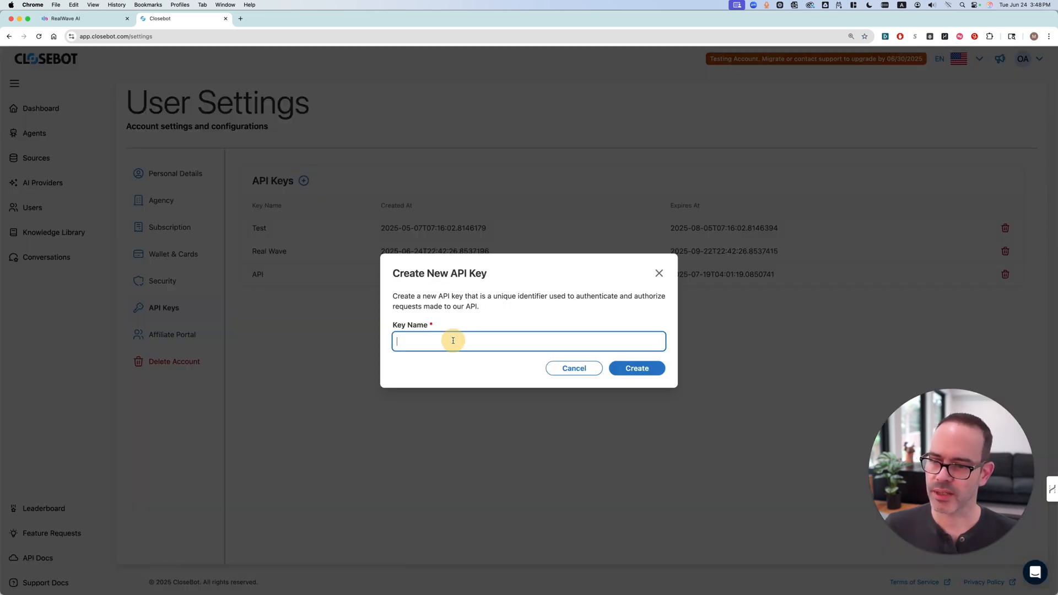
pyautogui.write('Pro Agent Suite')
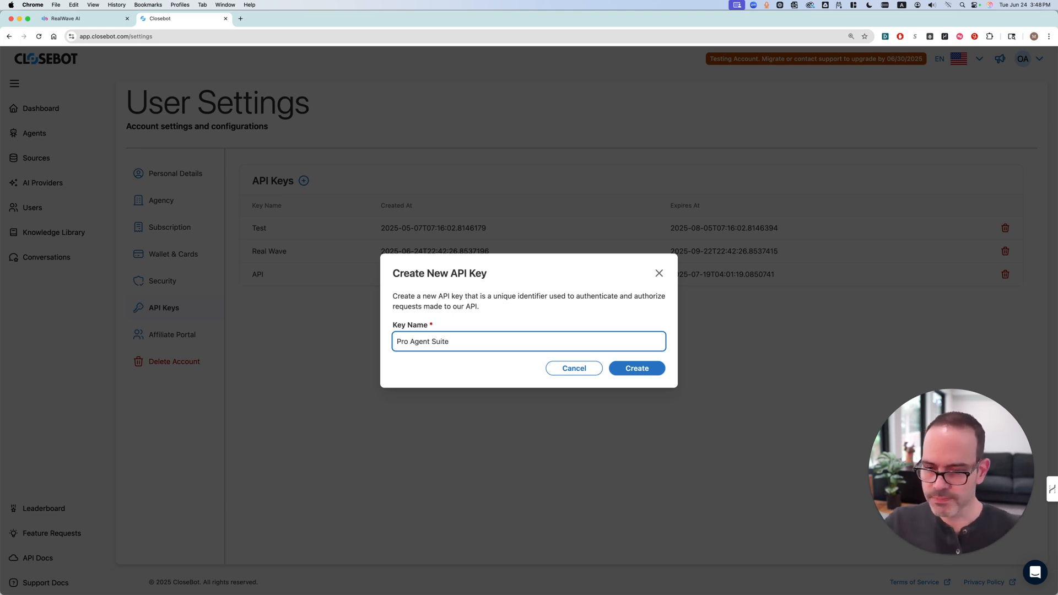
pyautogui.click(635, 368)
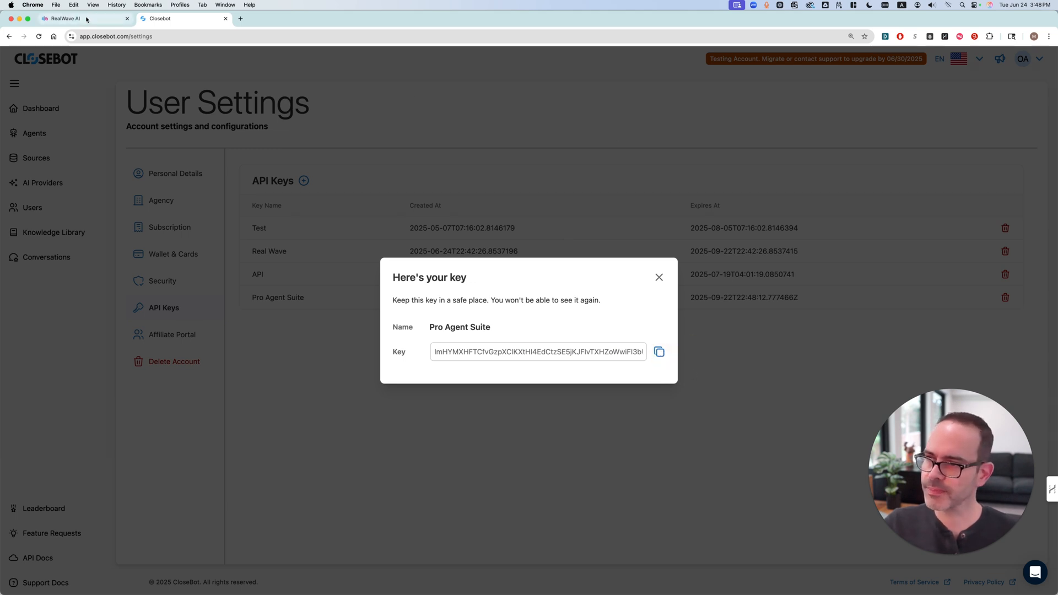
# Connect the pasted CloseBot API key in RealWave integrations and reopen the Agent Library
pyautogui.click(63, 18)
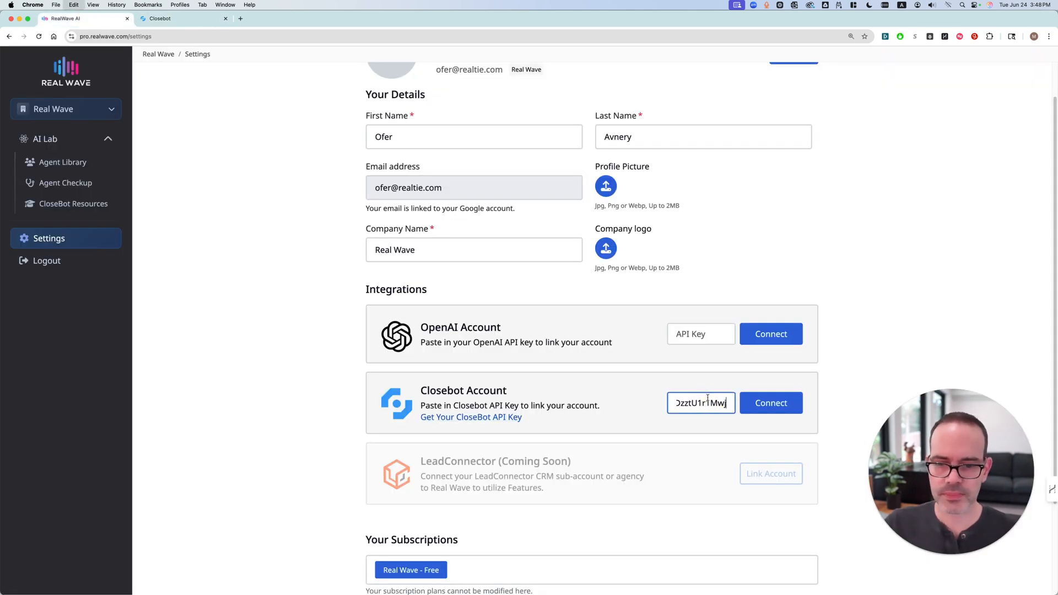
pyautogui.click(770, 403)
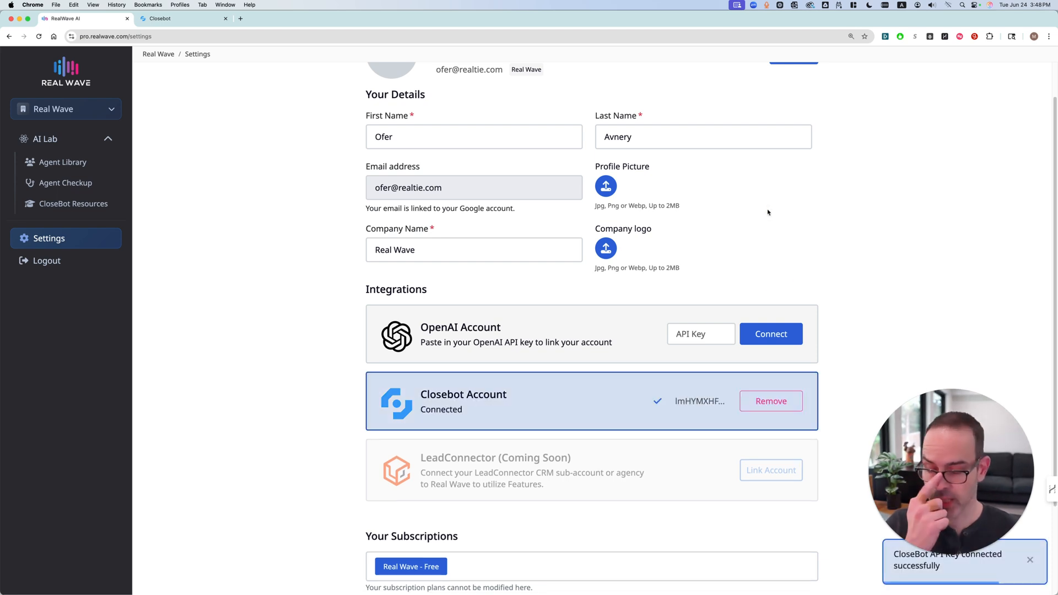
pyautogui.moveTo(476, 408)
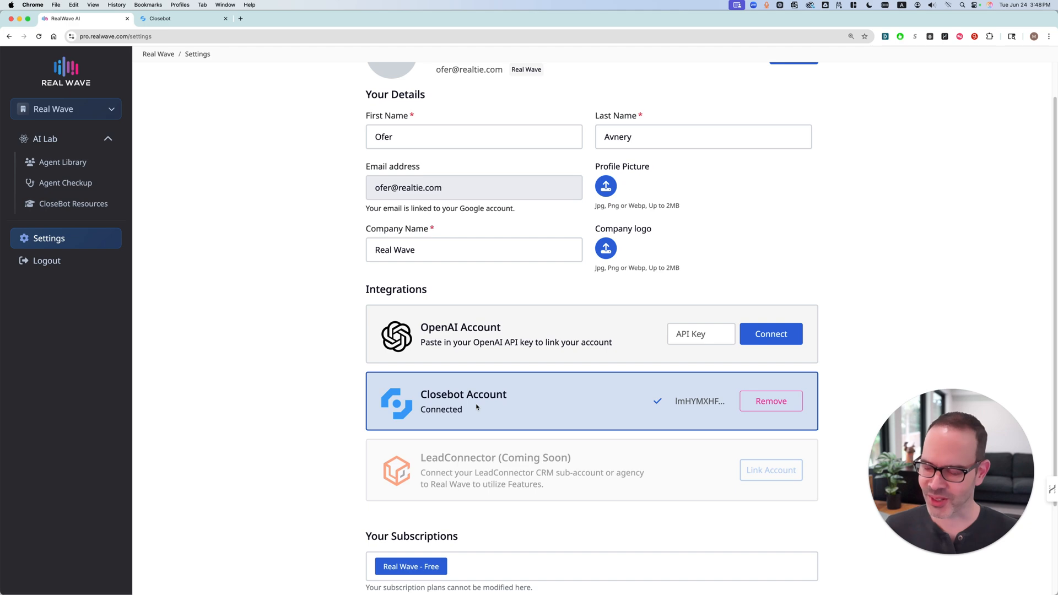
pyautogui.click(63, 162)
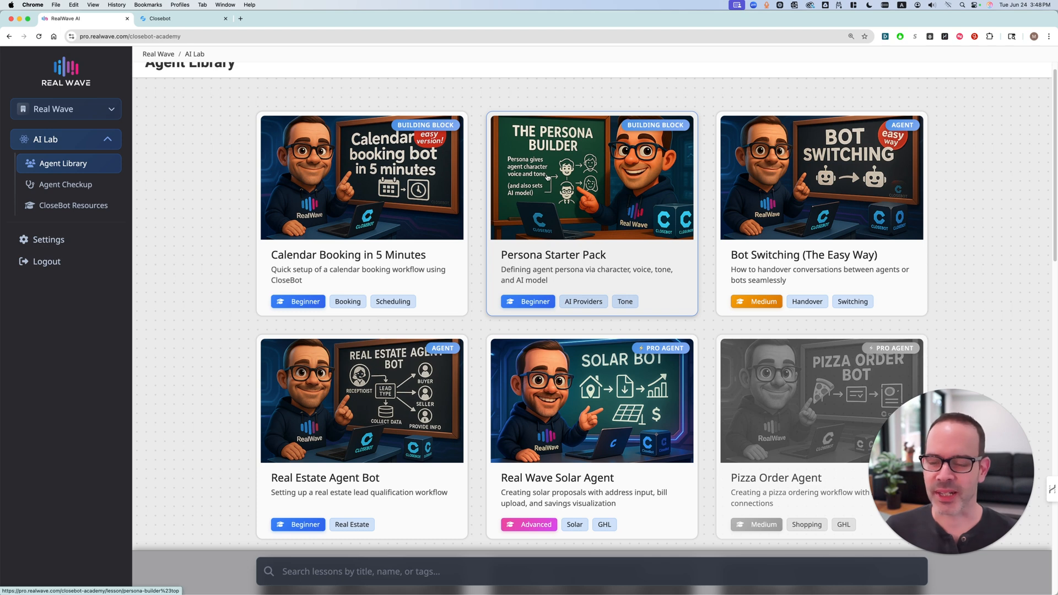
# Open the Persona Starter Pack lesson, play its video, and scroll down the page
pyautogui.click(592, 177)
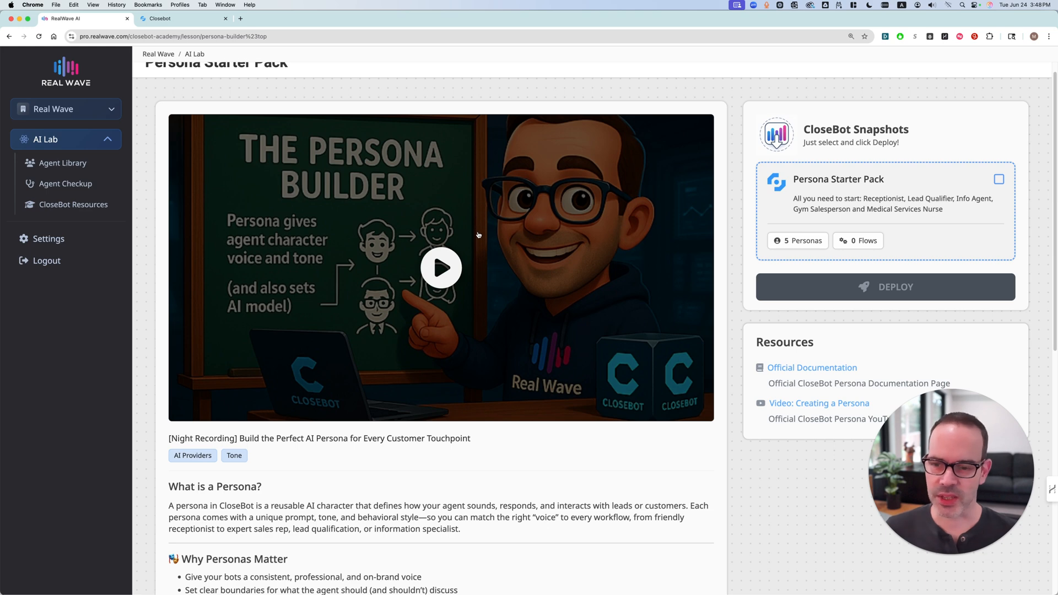
pyautogui.moveTo(478, 319)
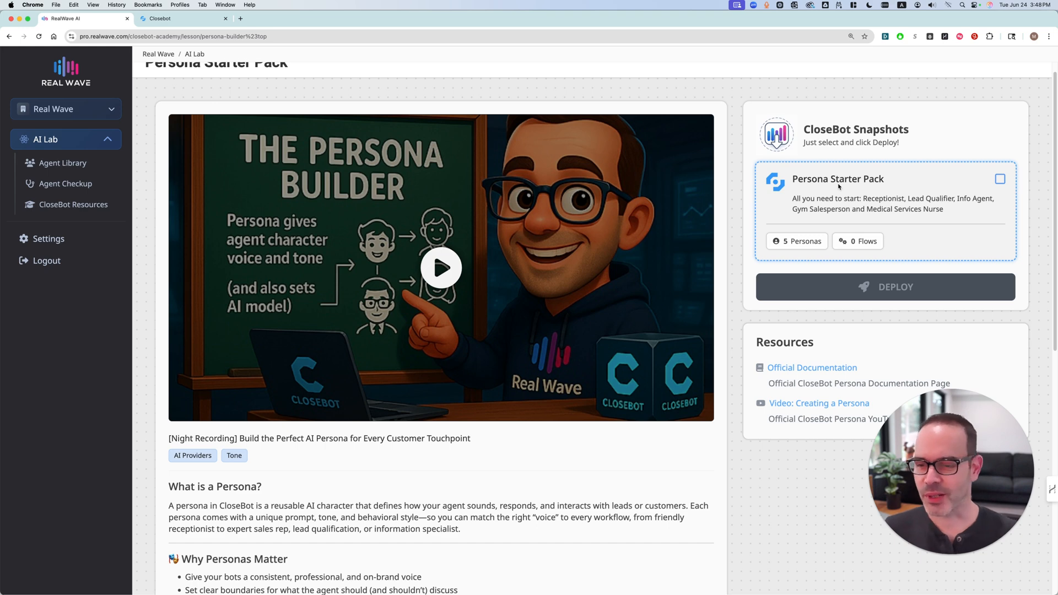
pyautogui.click(441, 267)
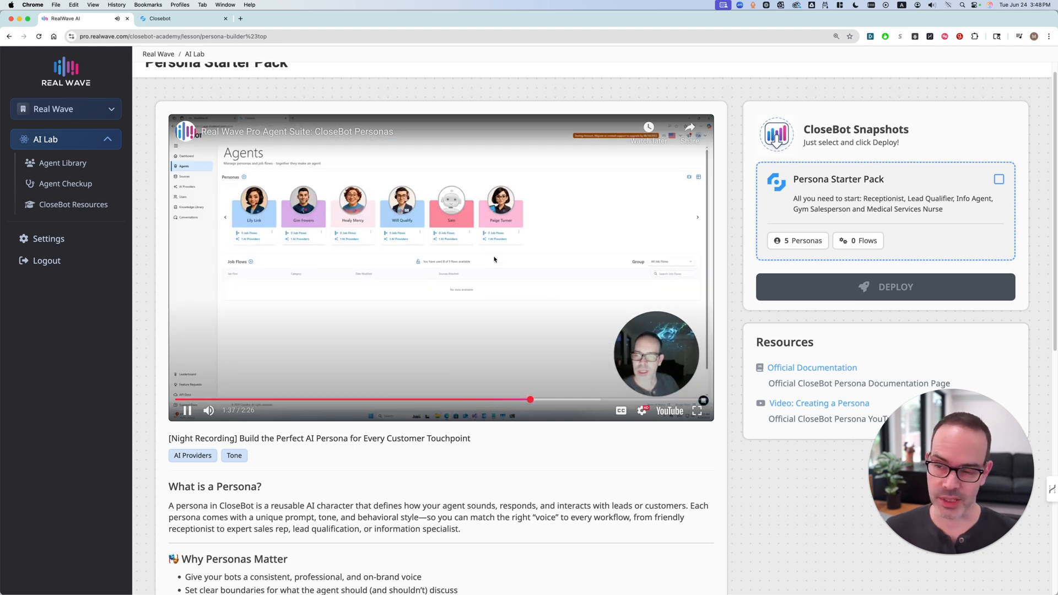
pyautogui.scroll(-3)
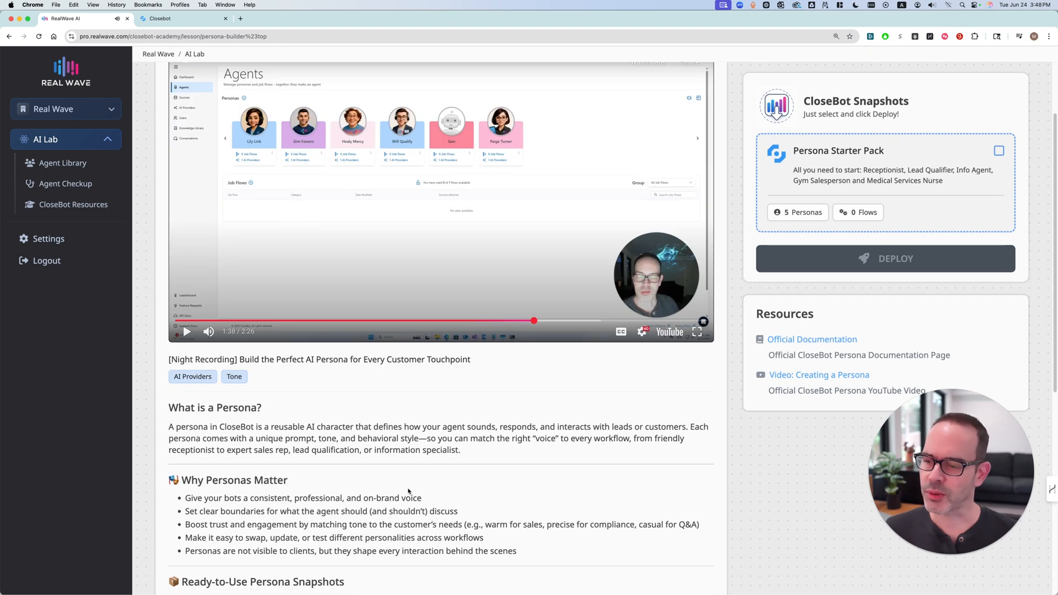
pyautogui.scroll(-3)
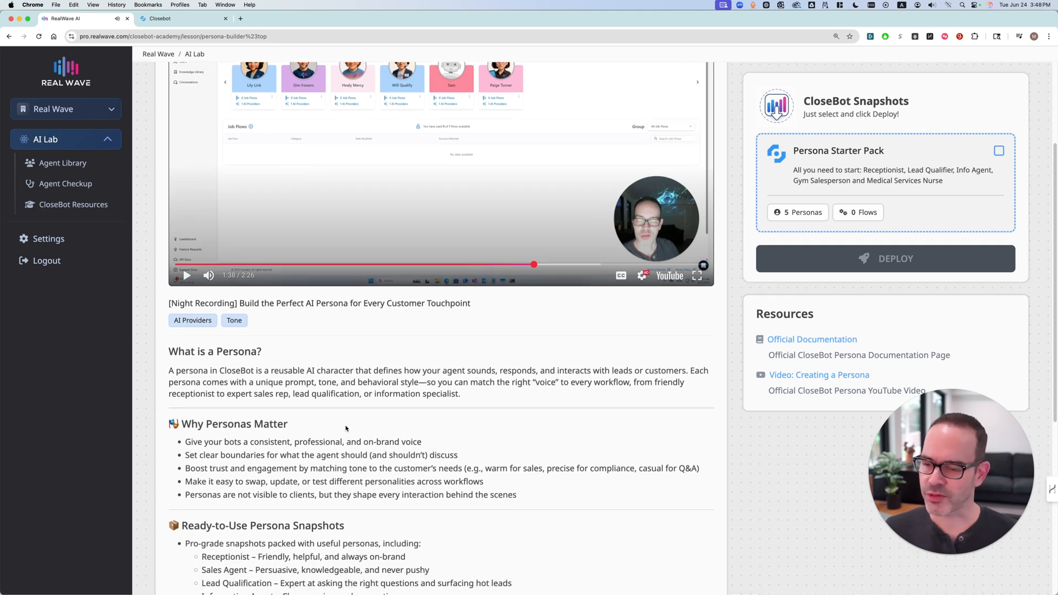
pyautogui.scroll(-3)
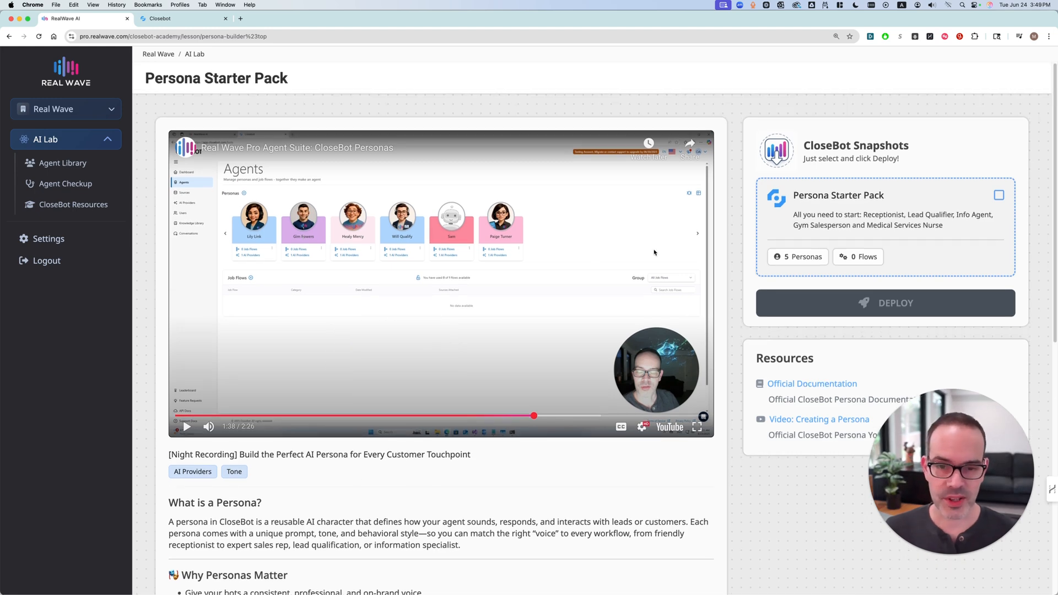
pyautogui.moveTo(475, 264)
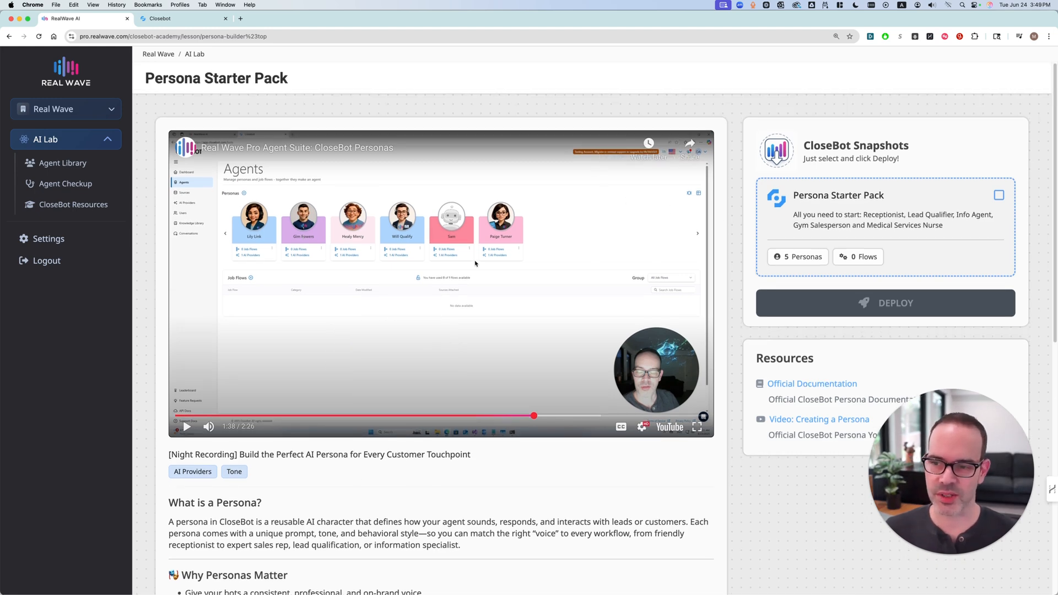
# Select the Persona Starter Pack snapshot and deploy it into CloseBot
pyautogui.click(999, 195)
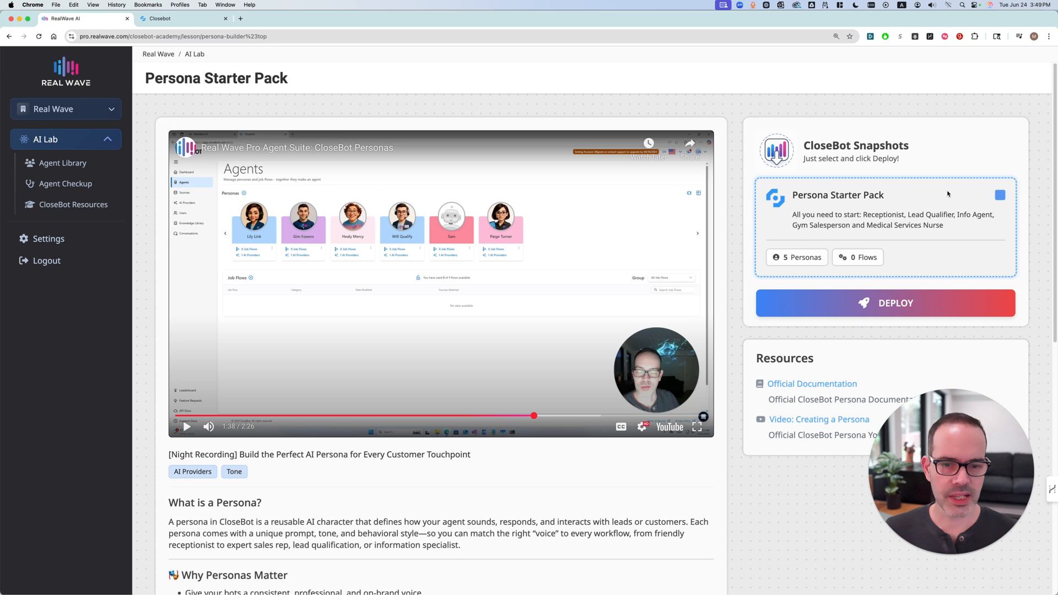
pyautogui.click(884, 302)
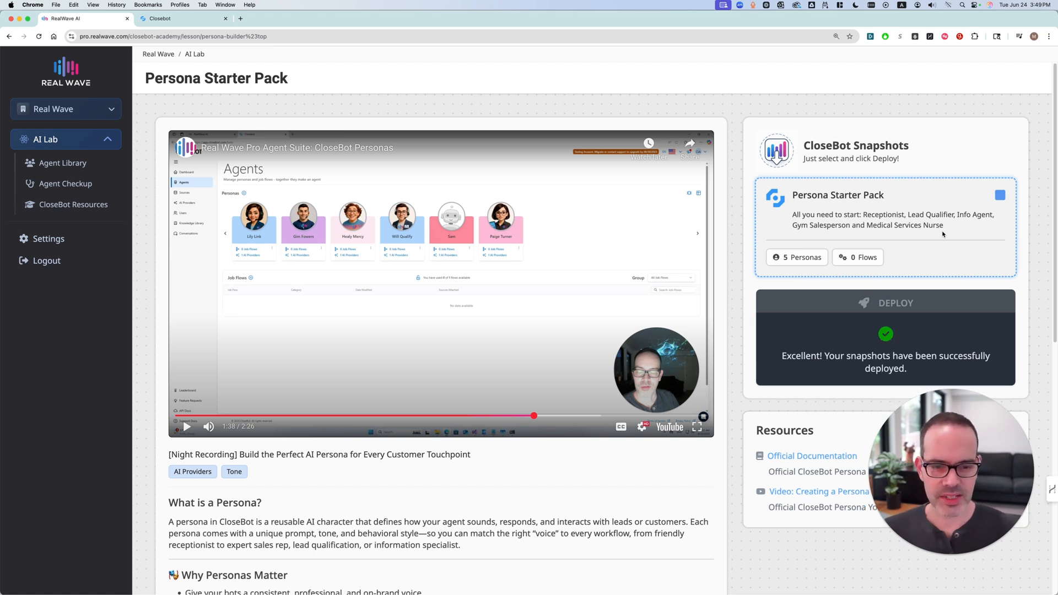
pyautogui.click(160, 18)
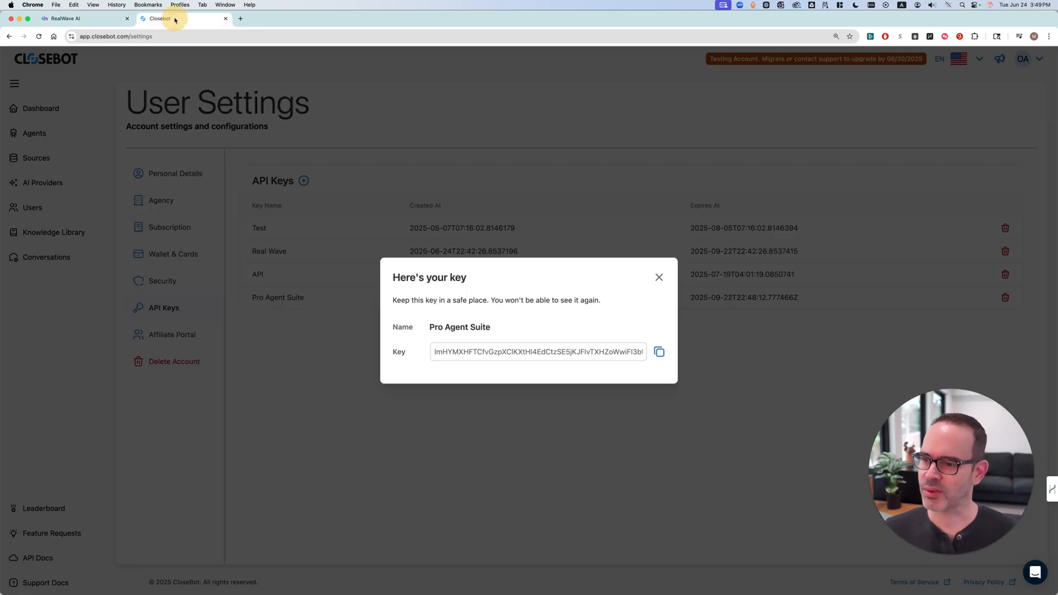
# Check CloseBot's Agents page for the deployed personas, then return to the RealWave library
pyautogui.click(659, 278)
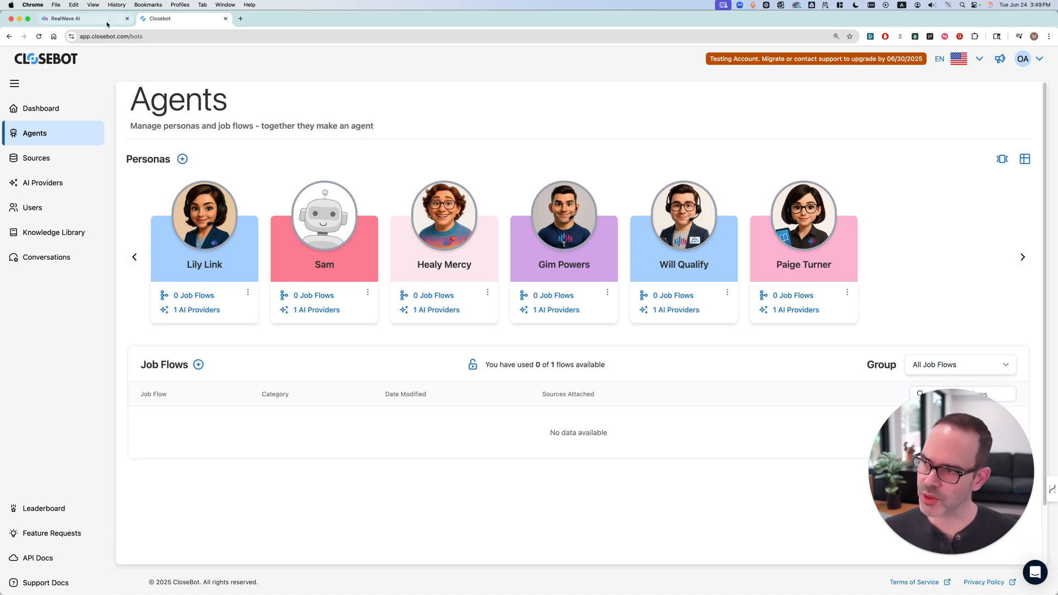
pyautogui.click(76, 18)
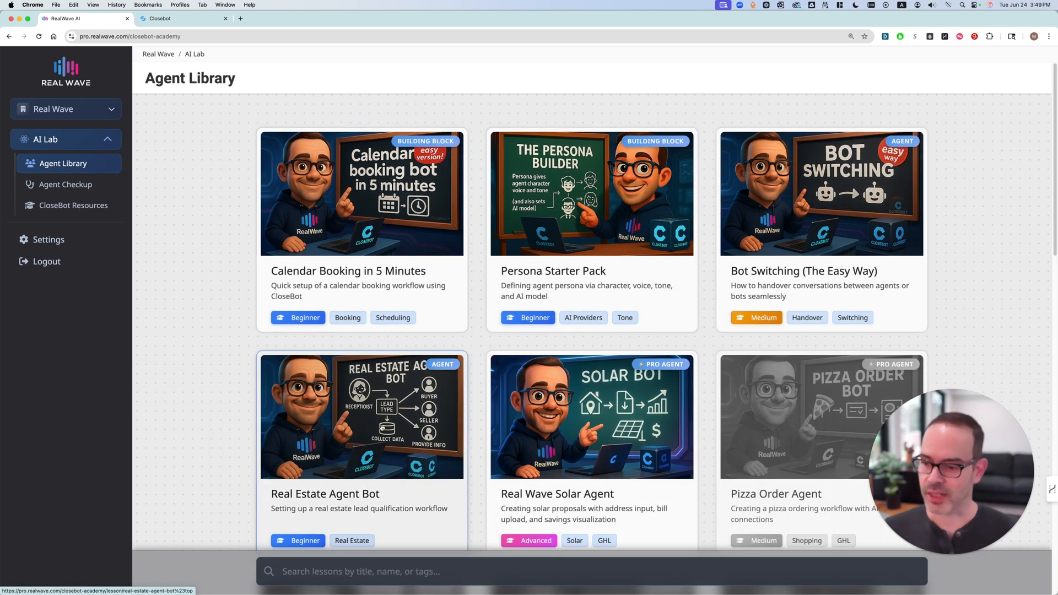
# Watch the Real Estate Agent Bot lesson, deploy its Real Estate snapshot, and view CloseBot
pyautogui.click(361, 417)
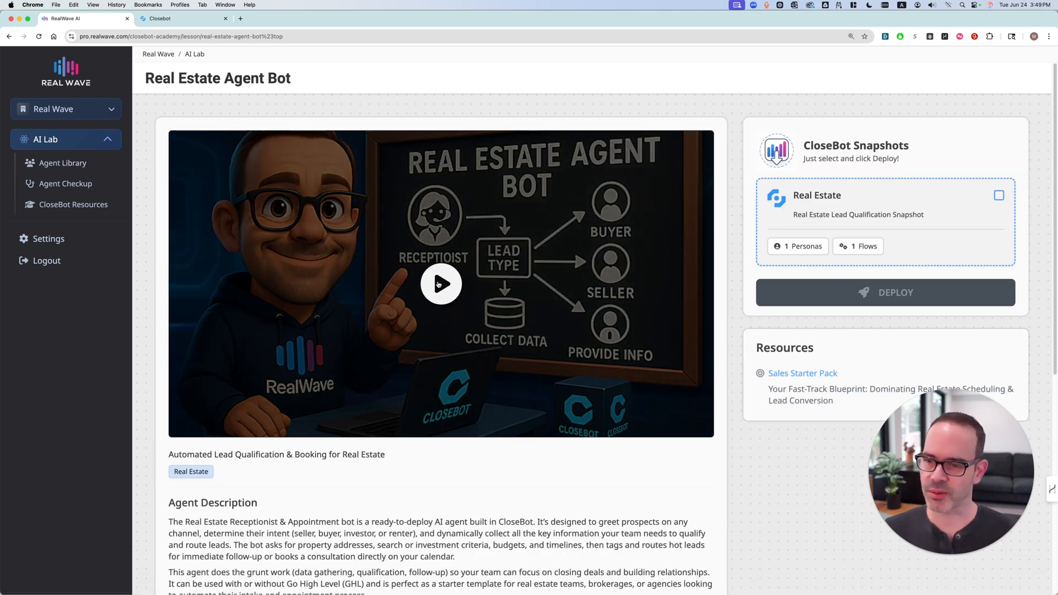
pyautogui.click(441, 283)
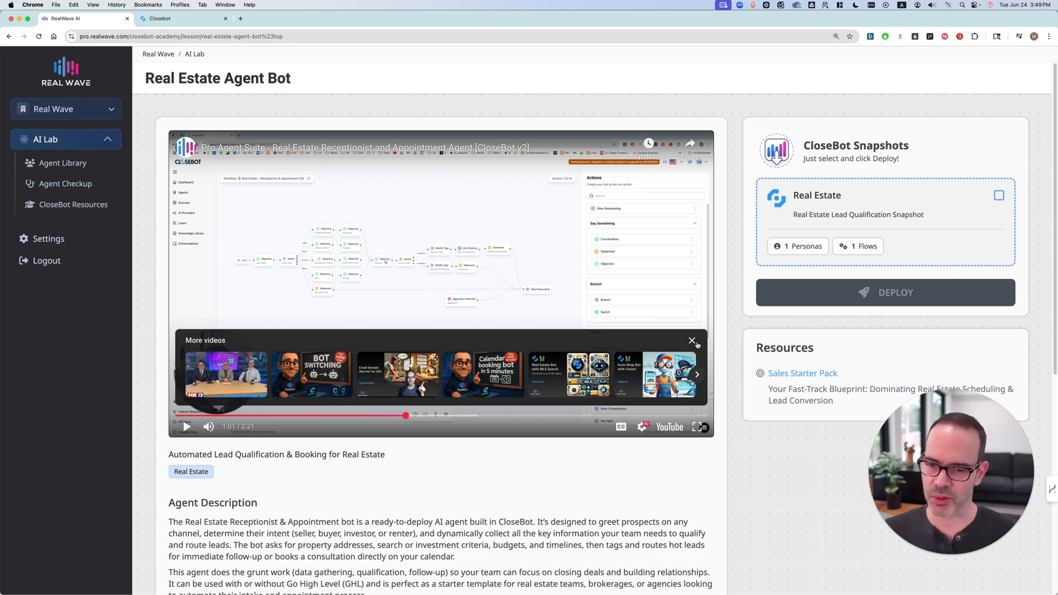
pyautogui.scroll(-3)
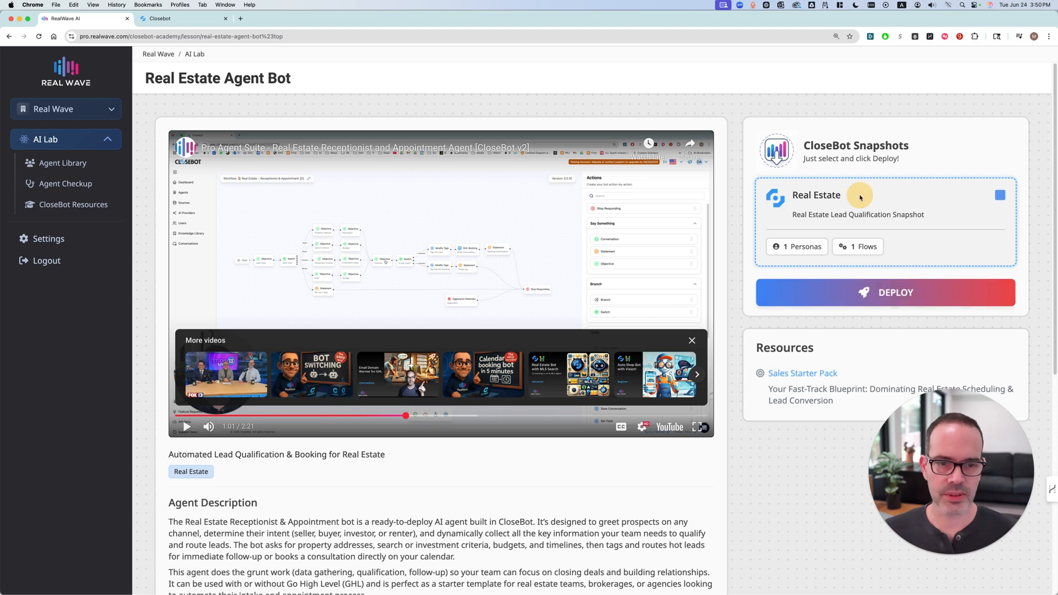
pyautogui.click(885, 292)
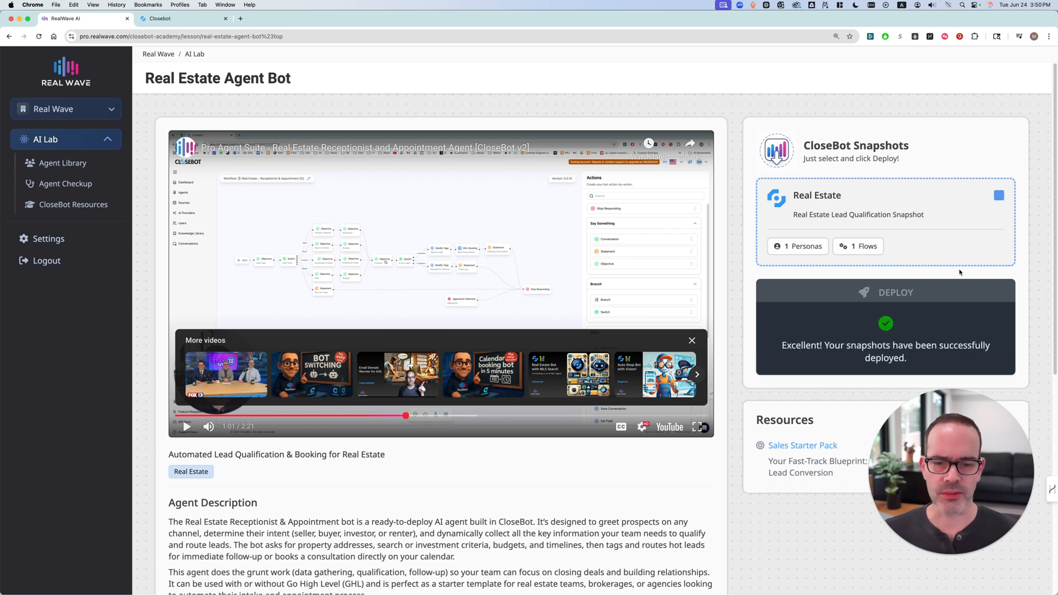
pyautogui.click(183, 18)
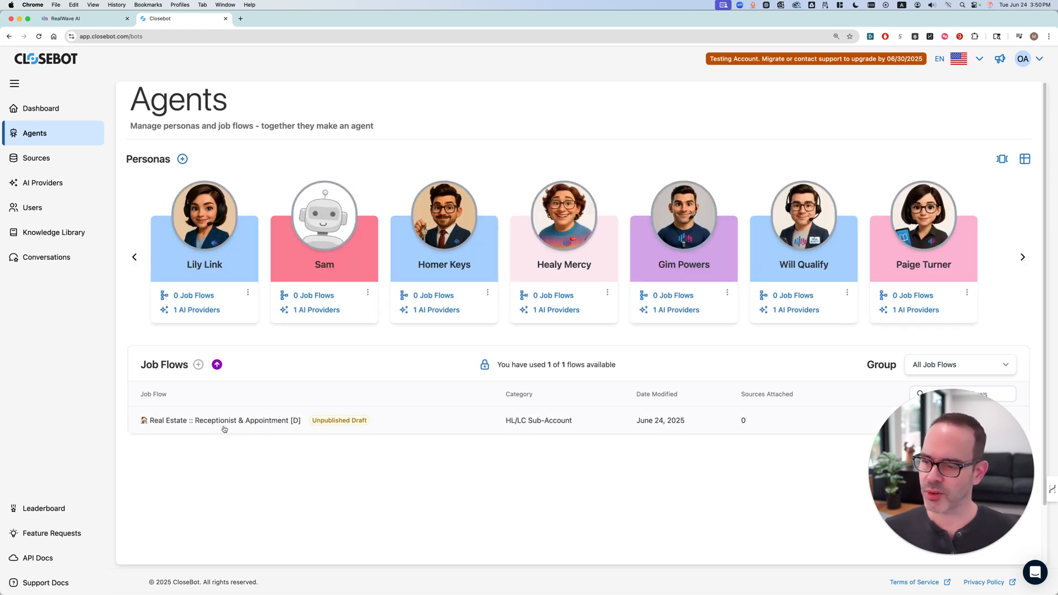
pyautogui.click(218, 420)
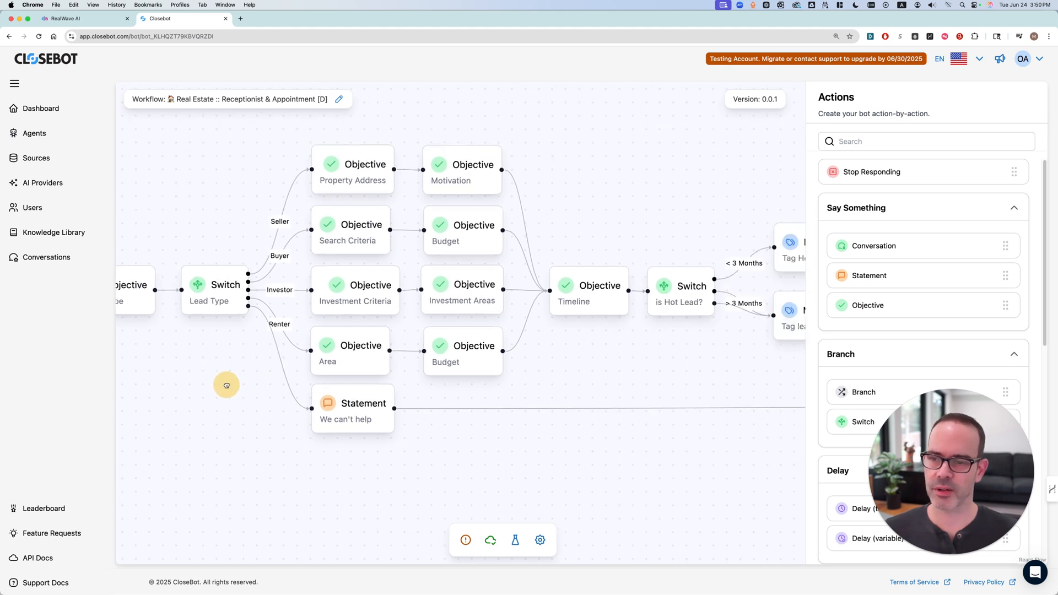
pyautogui.click(352, 164)
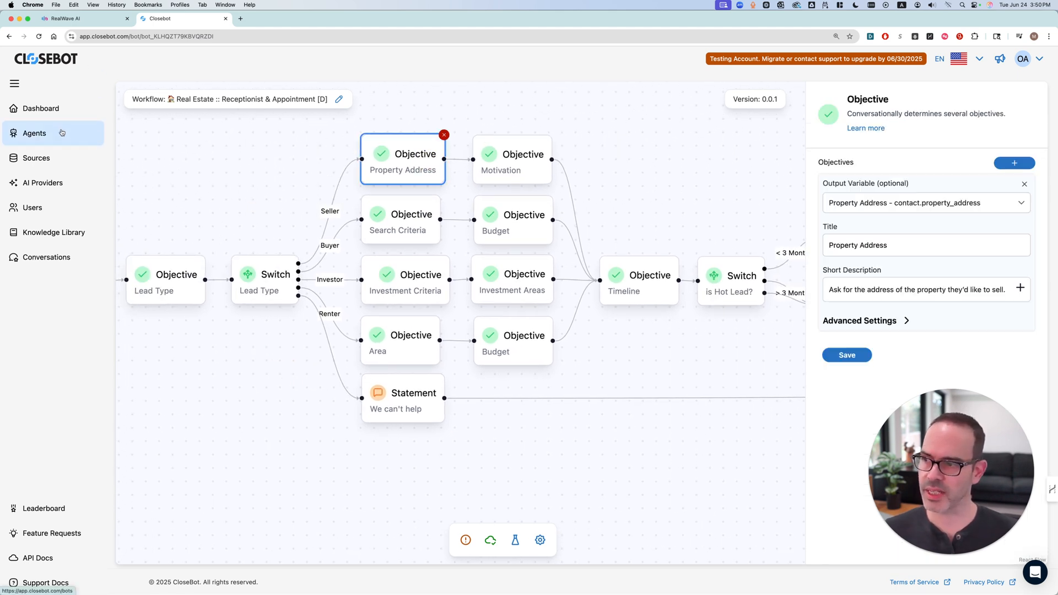
pyautogui.click(34, 133)
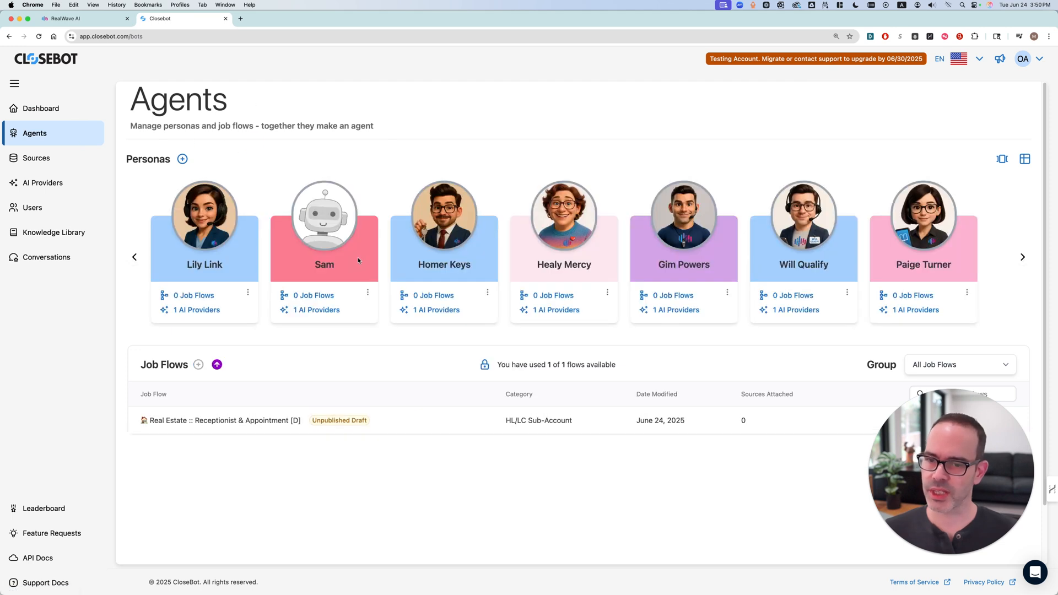
pyautogui.moveTo(520, 115)
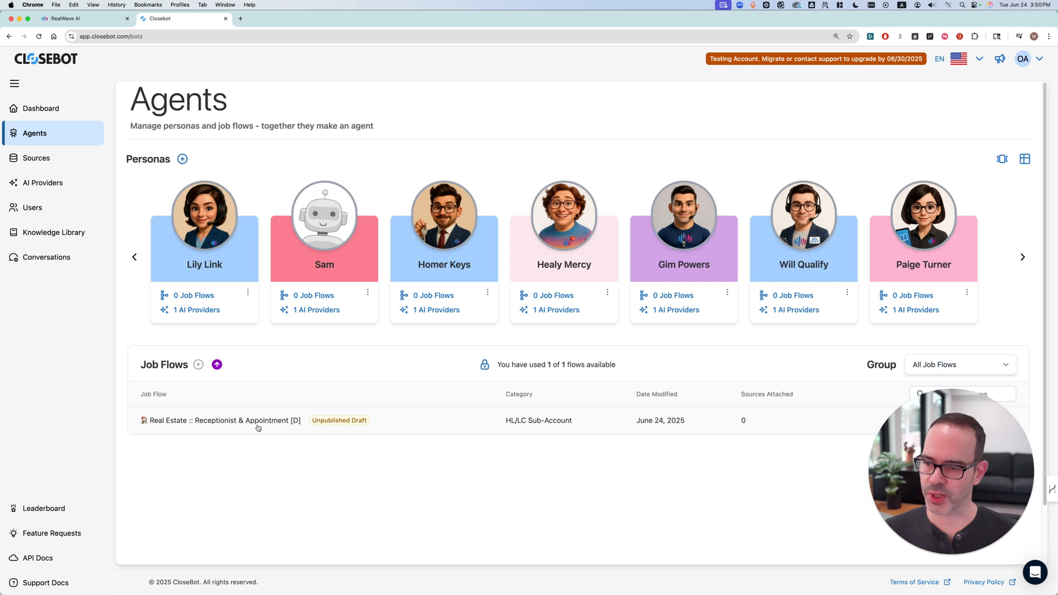
pyautogui.click(218, 420)
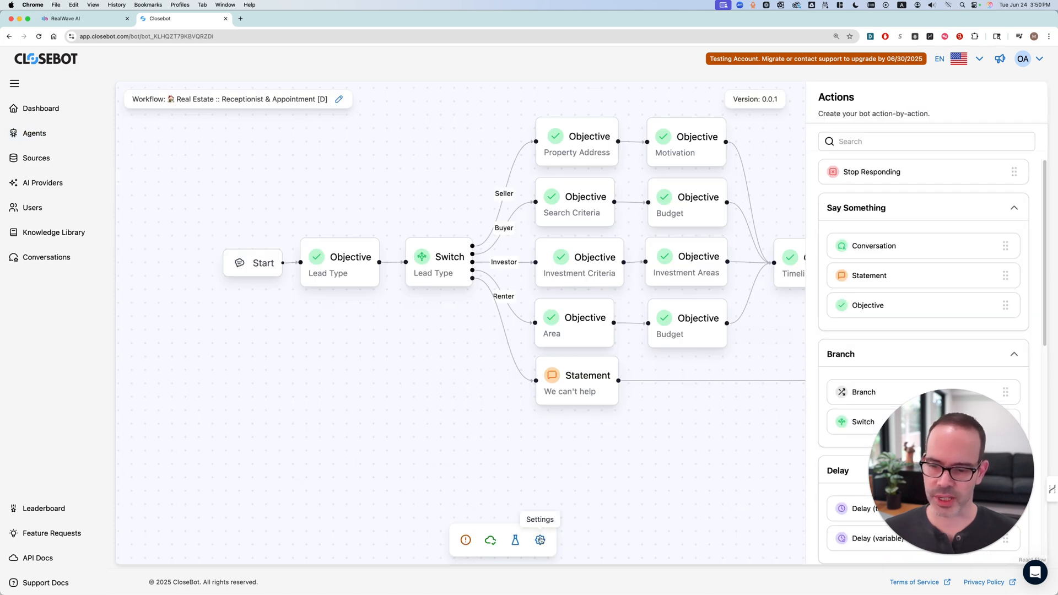
pyautogui.click(540, 540)
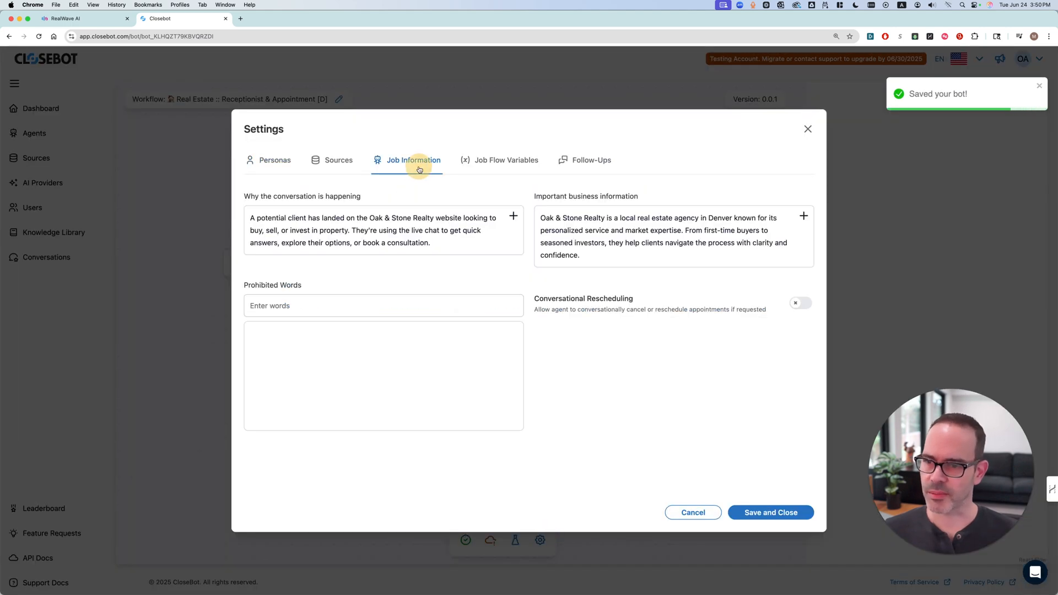
pyautogui.click(770, 511)
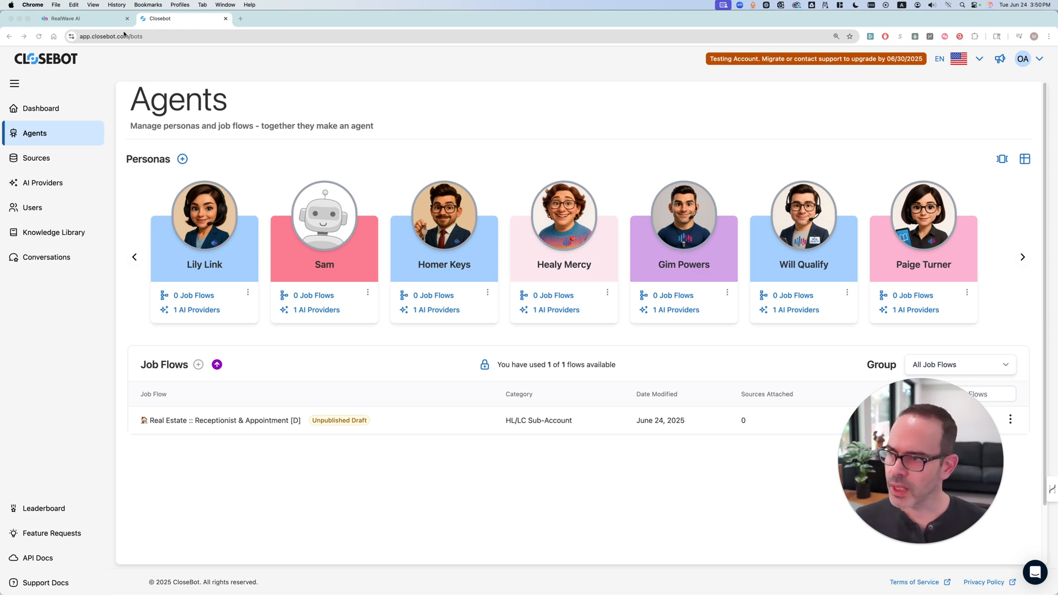
# Switch to the RealWave AI tab and reopen Agent Library from the AI Lab sidebar
pyautogui.click(77, 18)
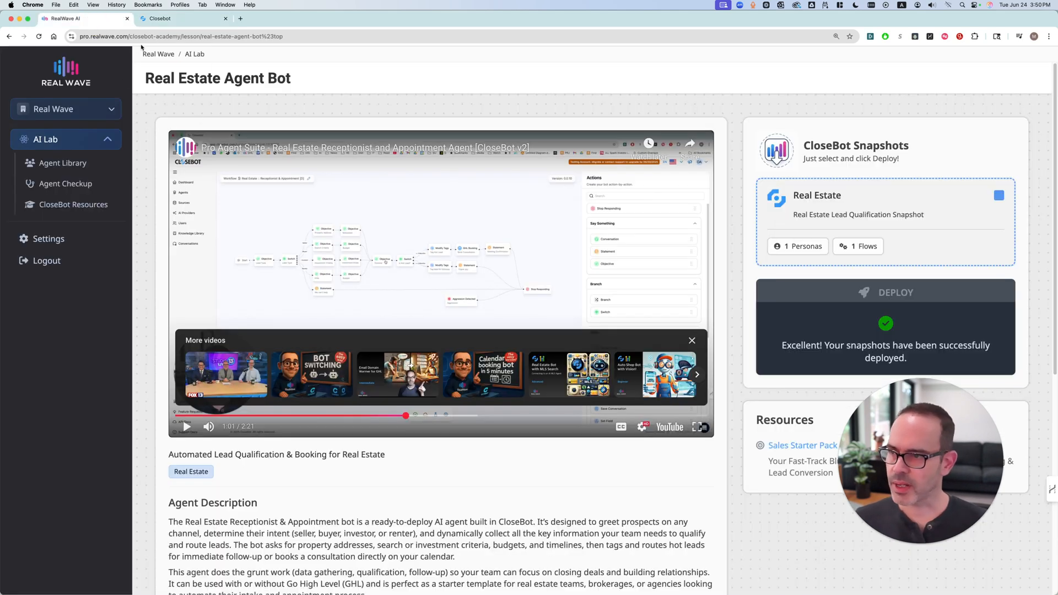
pyautogui.click(64, 163)
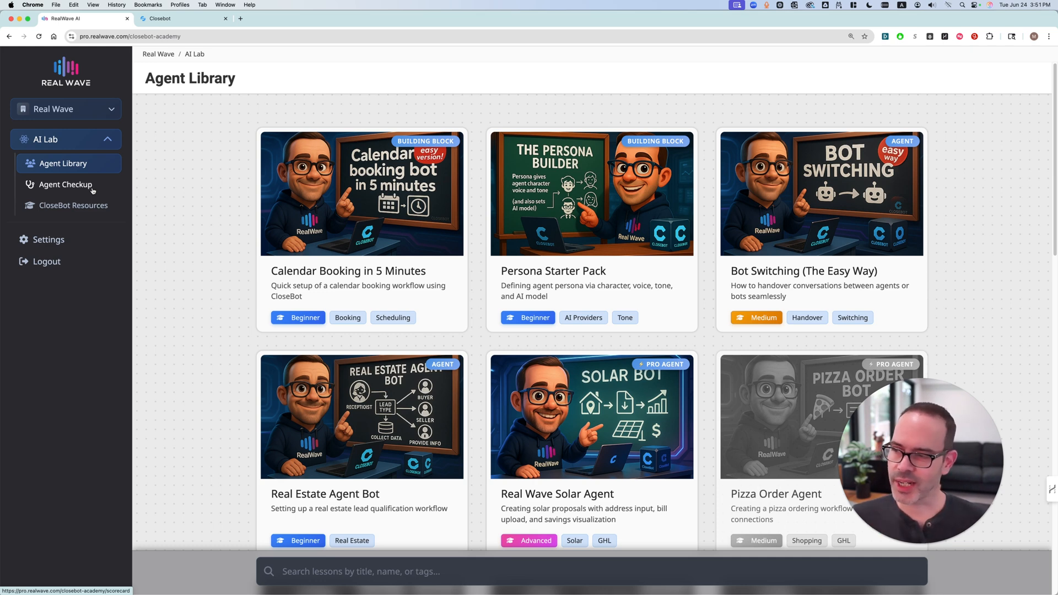
# Analyze 'Real Estate :: Receptionist & Appointment [D]' with Agent Checkup
pyautogui.click(65, 184)
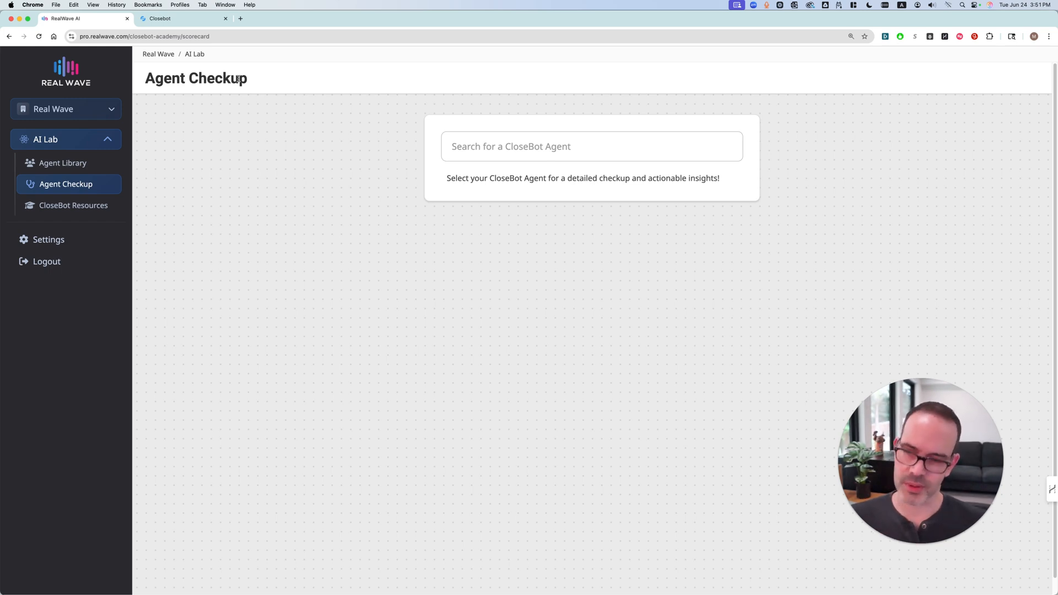
pyautogui.click(591, 146)
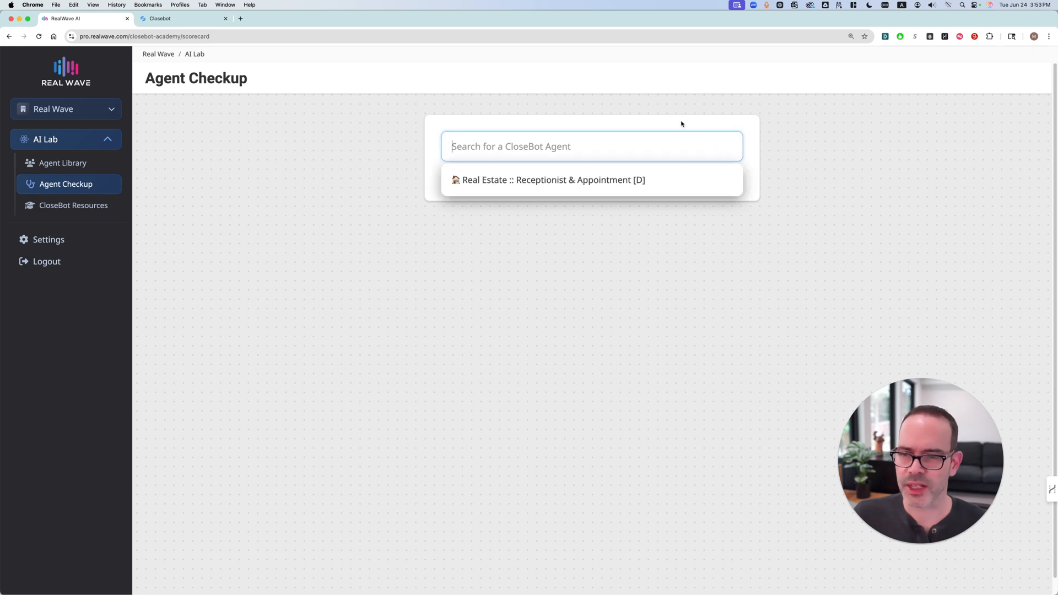
pyautogui.moveTo(571, 183)
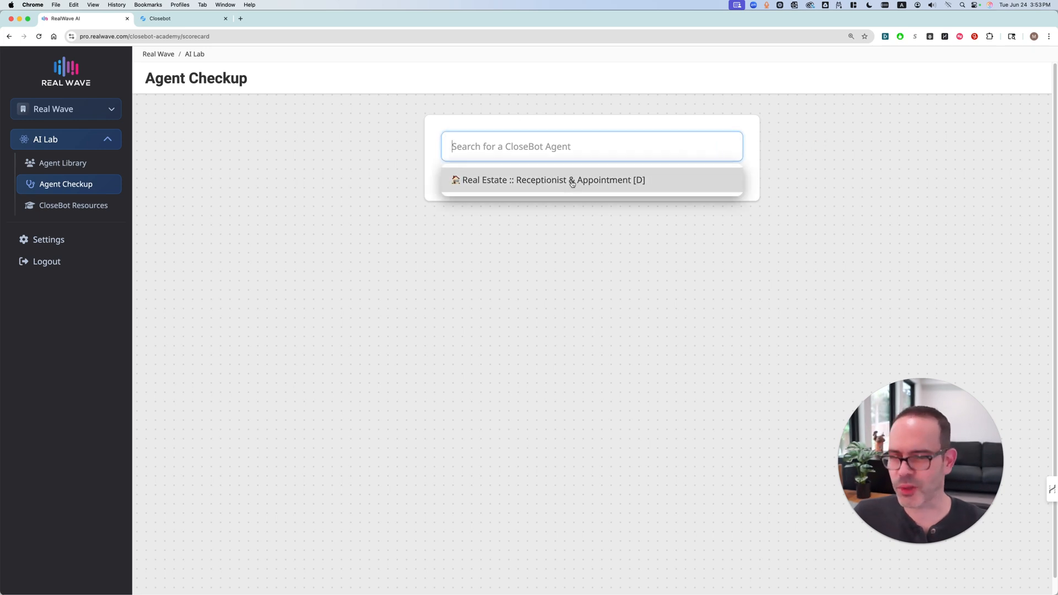
pyautogui.click(551, 180)
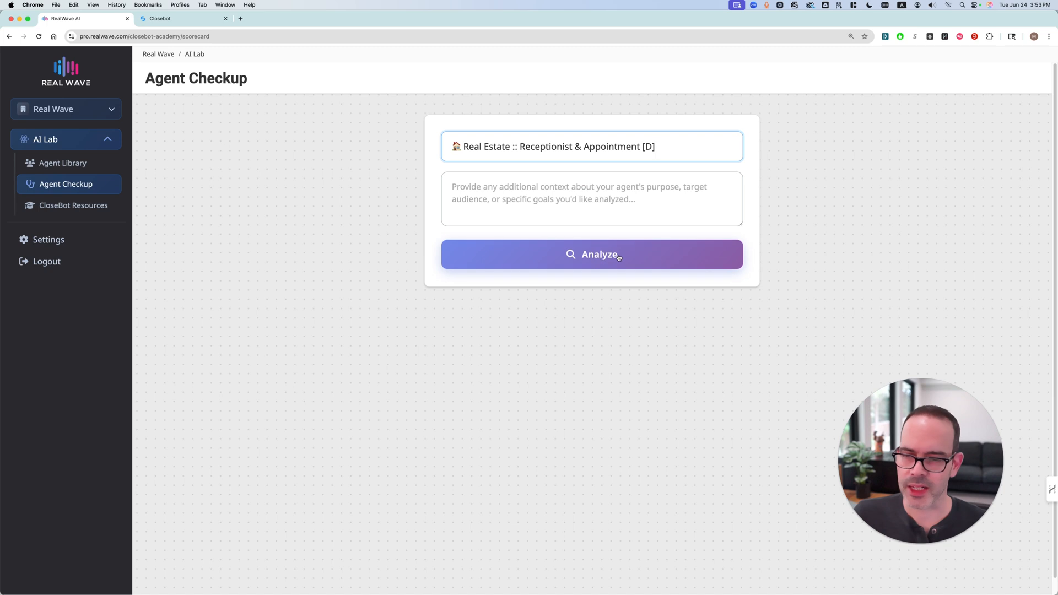
pyautogui.click(591, 254)
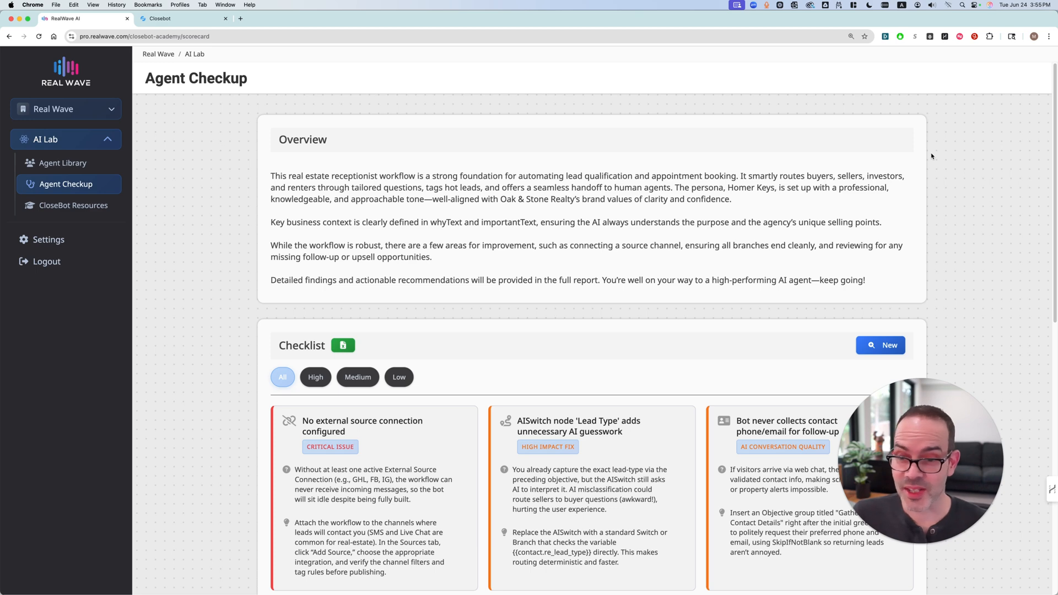
# Scroll through the Agent Checkup checklist, briefly glancing at the CloseBot tab
pyautogui.scroll(-3)
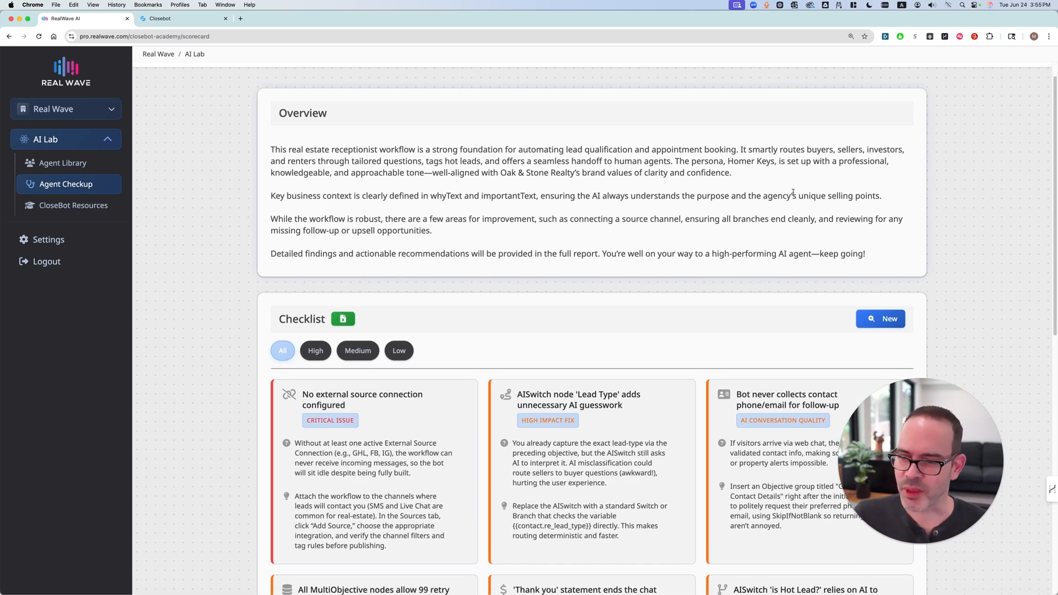
pyautogui.scroll(-3)
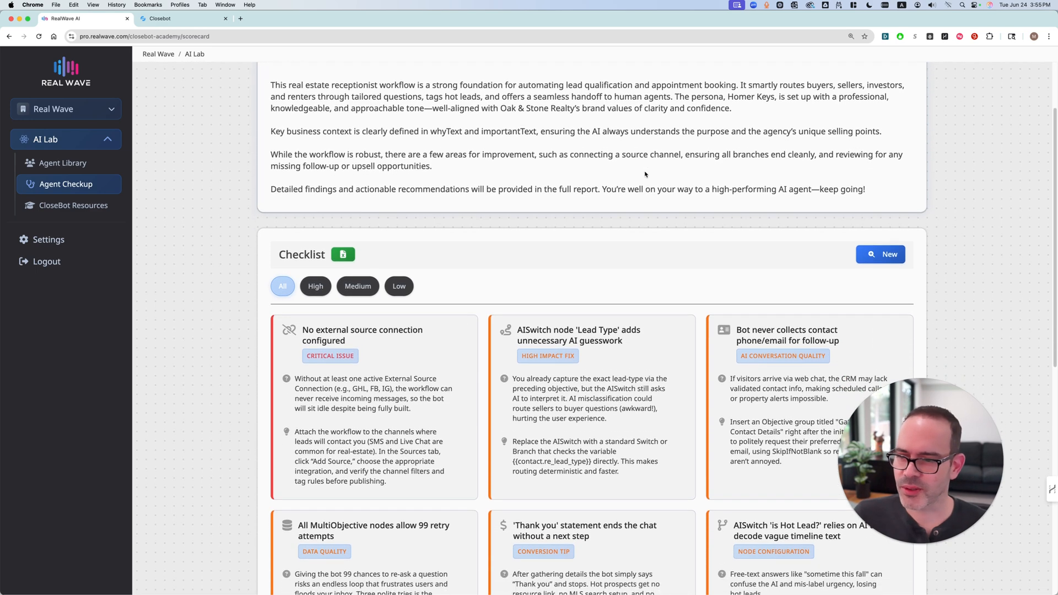
pyautogui.scroll(-3)
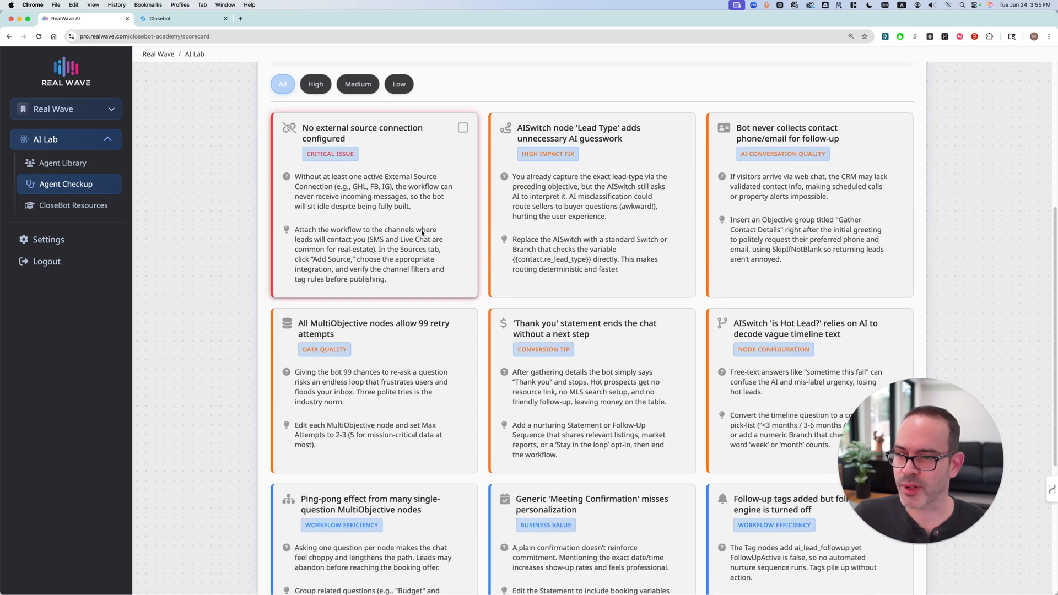
pyautogui.click(162, 18)
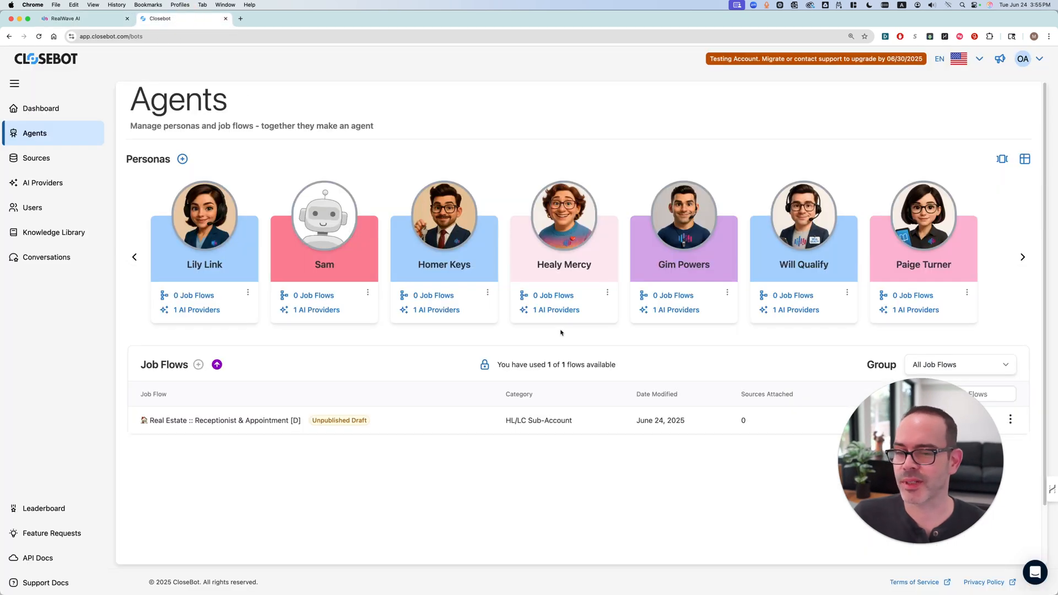
pyautogui.click(76, 18)
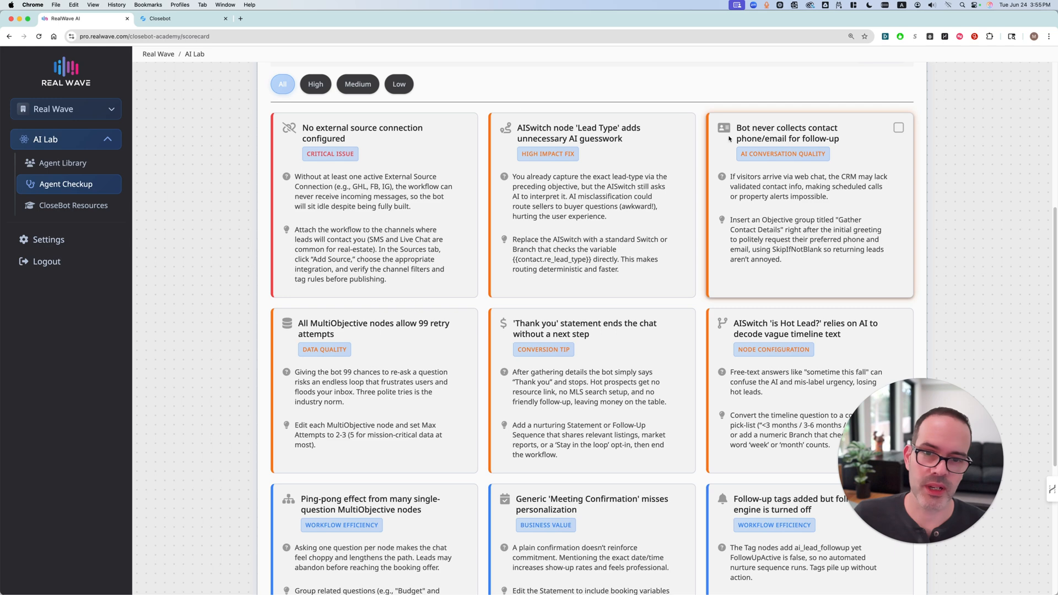
# Inspect the Real Estate job flow's Lead Type switch in CloseBot, then return to the checklist
pyautogui.click(182, 18)
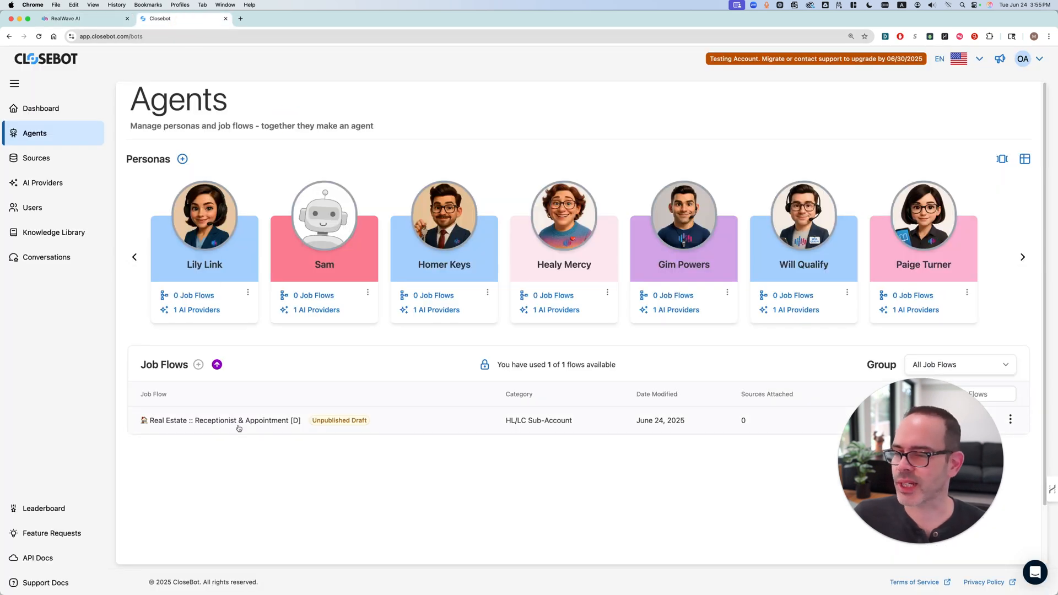
pyautogui.click(222, 420)
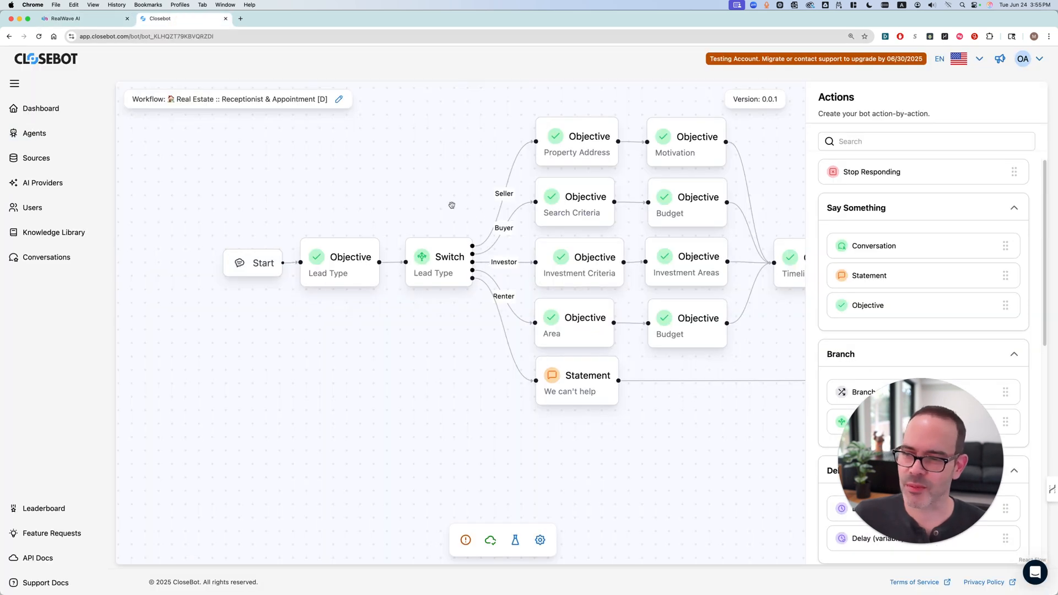
pyautogui.moveTo(452, 205); pyautogui.dragTo(311, 222)
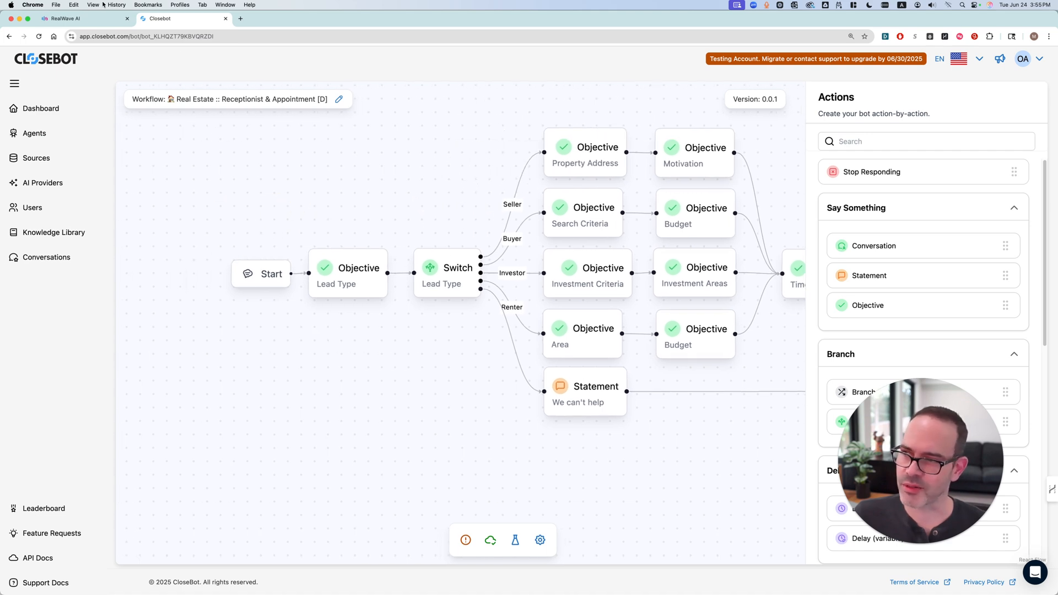
pyautogui.click(64, 18)
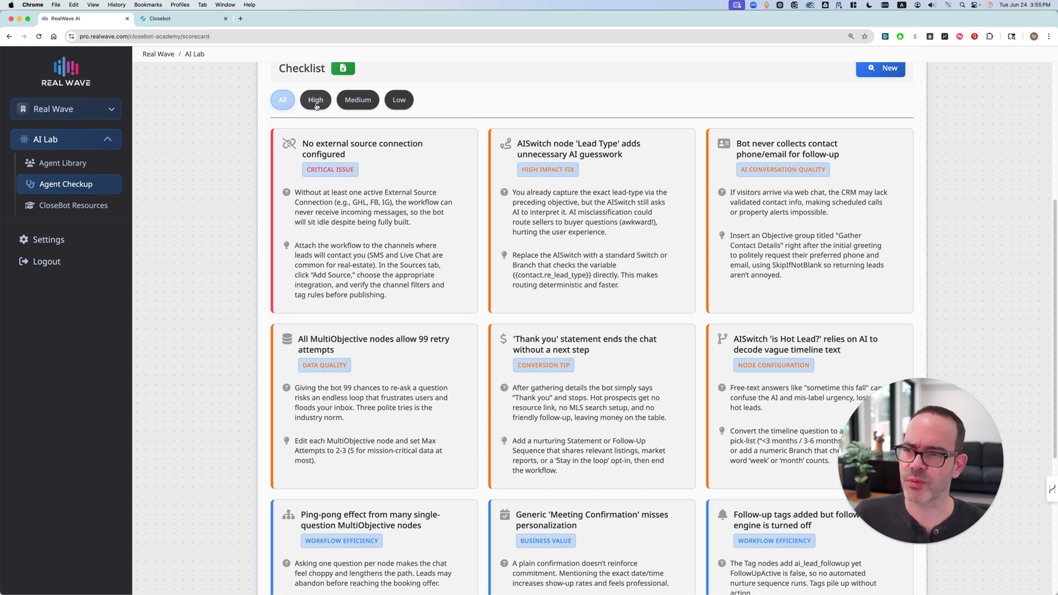
# Filter the checklist findings to low, then high, then low priority
pyautogui.click(399, 100)
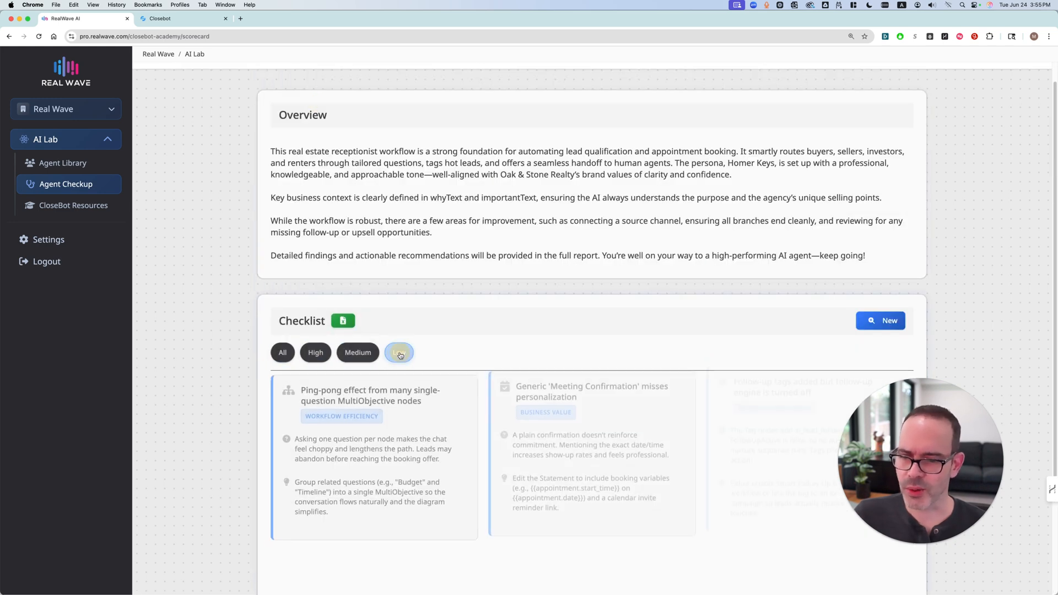
pyautogui.click(315, 352)
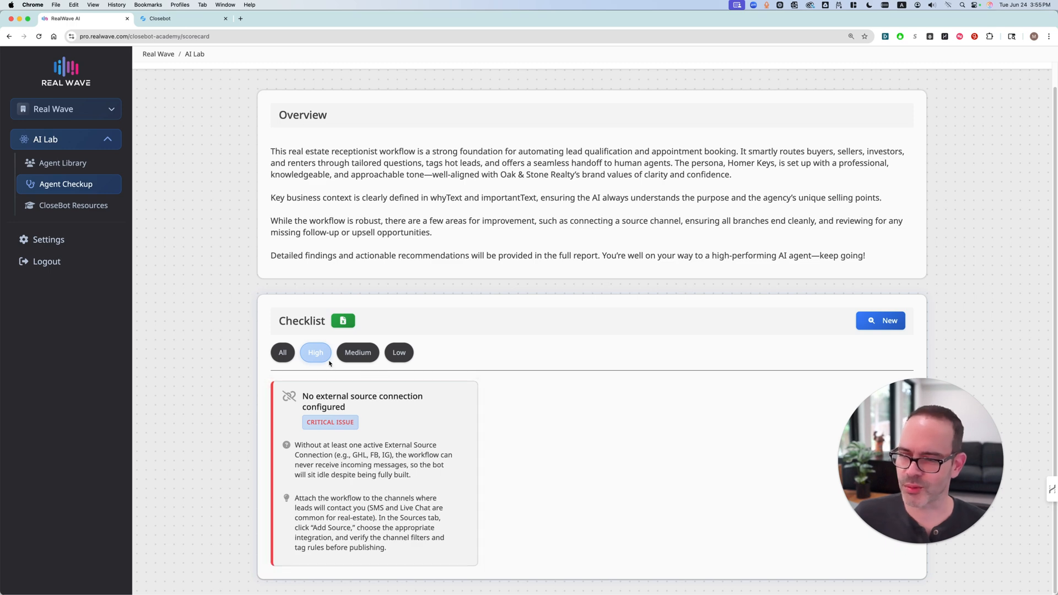
pyautogui.click(399, 352)
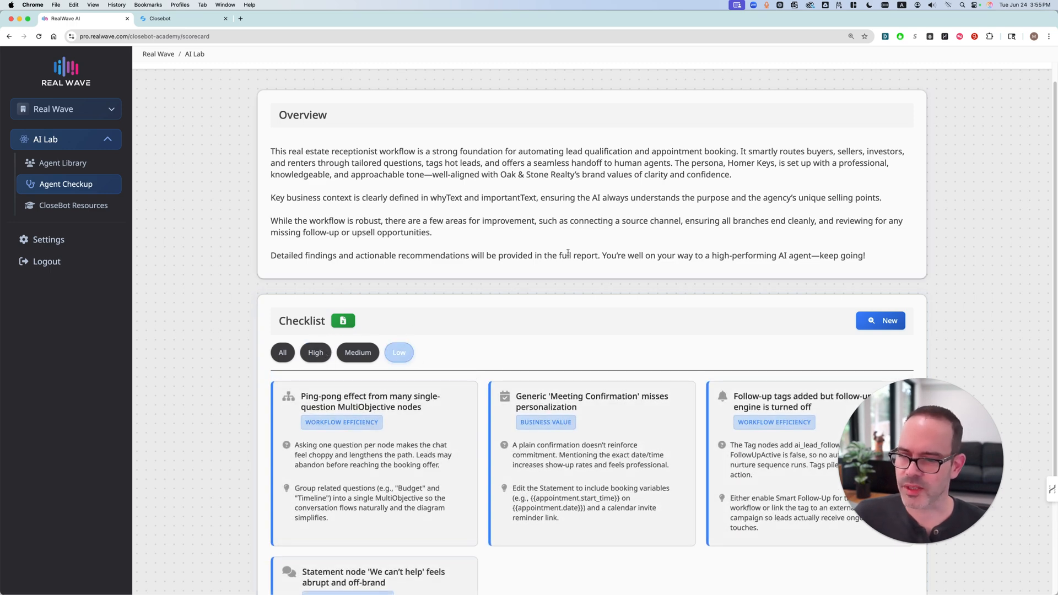
pyautogui.scroll(-3)
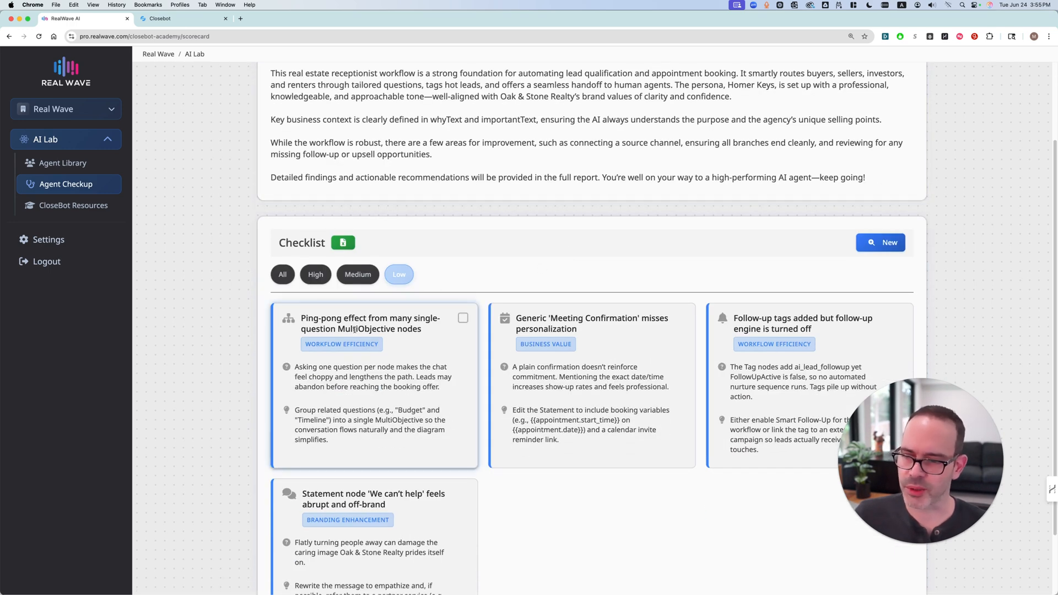
# Show all findings again and download the checklist as a CSV report
pyautogui.click(282, 274)
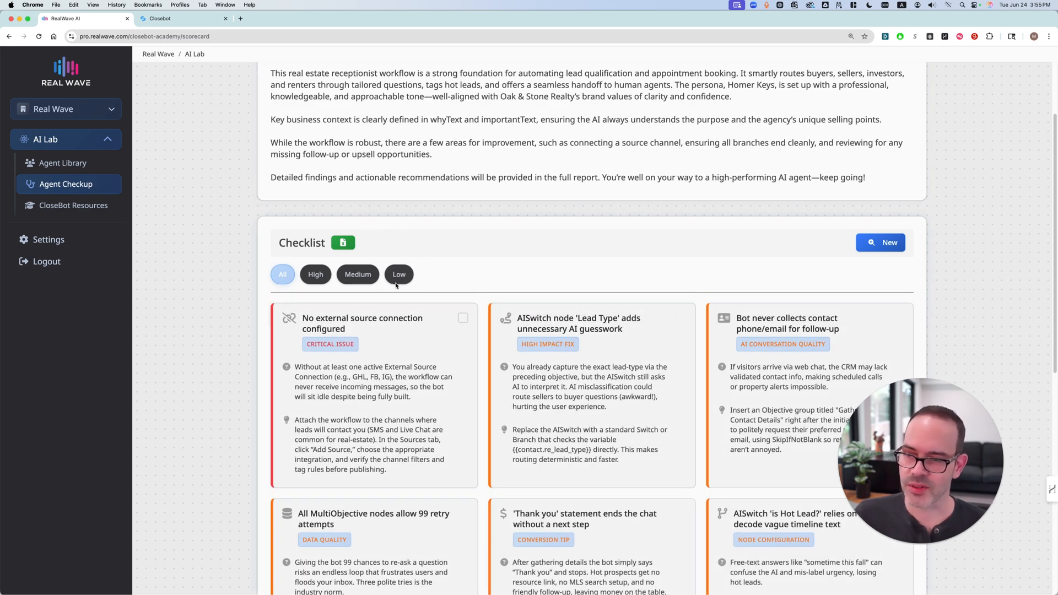
pyautogui.click(1019, 36)
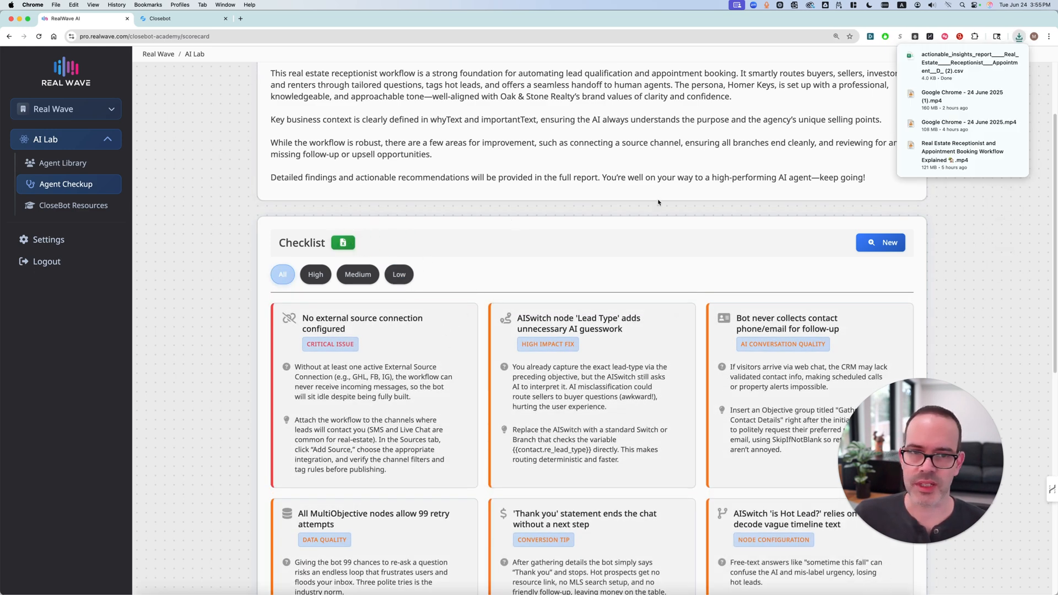
pyautogui.click(970, 62)
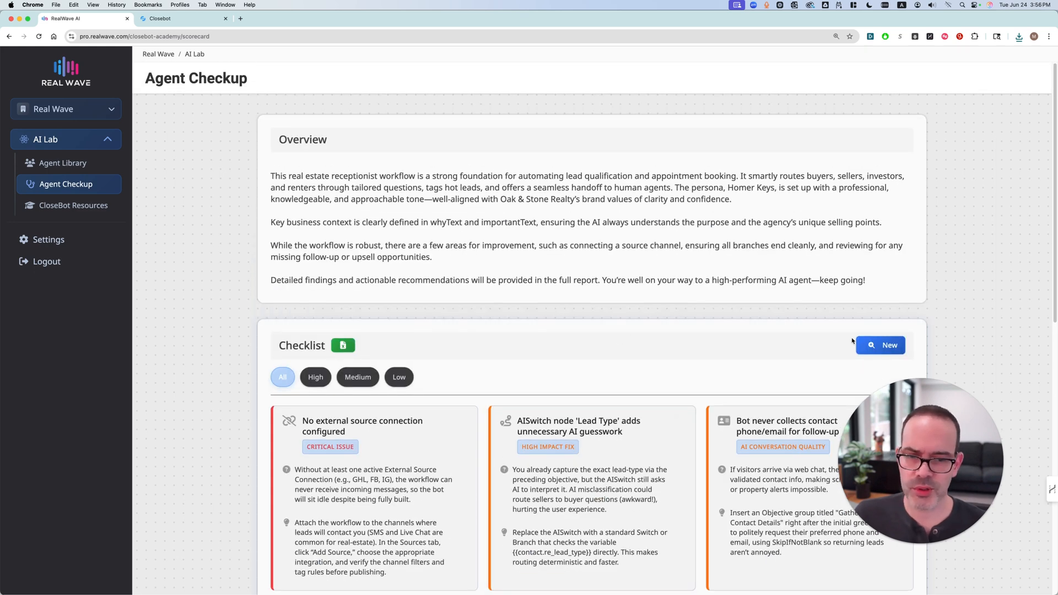
# Start a new Agent Checkup for Real Estate :: Receptionist & Appointment [D], then go to CloseBot Resources
pyautogui.click(880, 345)
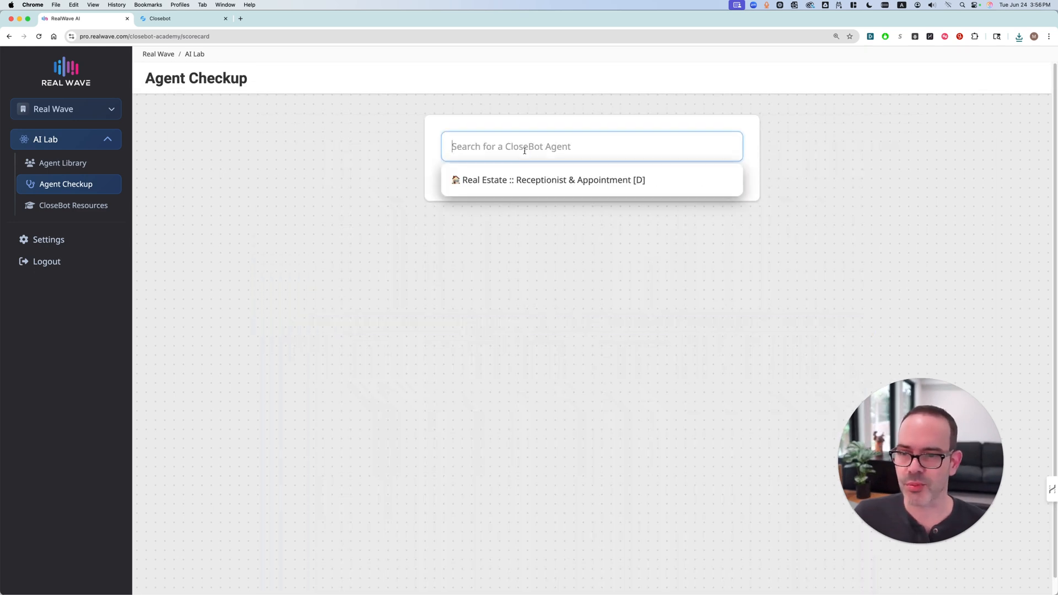
pyautogui.click(554, 179)
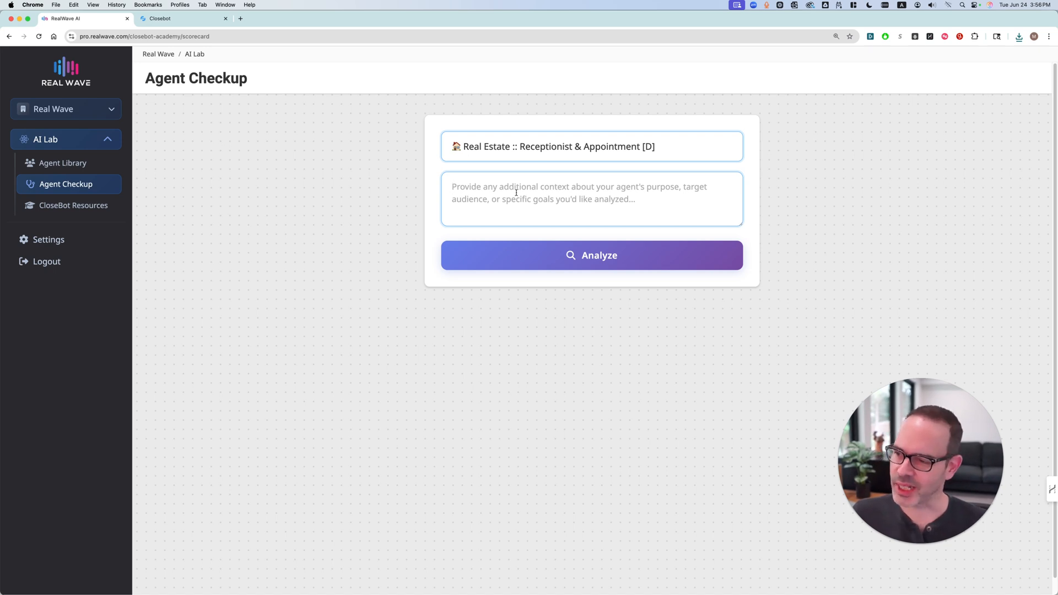
pyautogui.moveTo(502, 99)
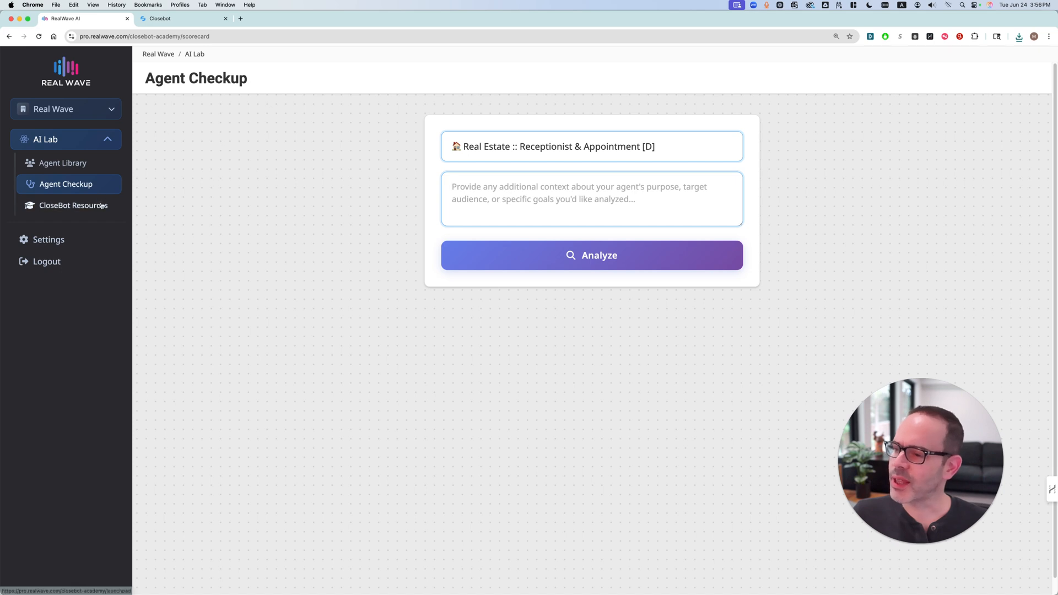
pyautogui.click(73, 205)
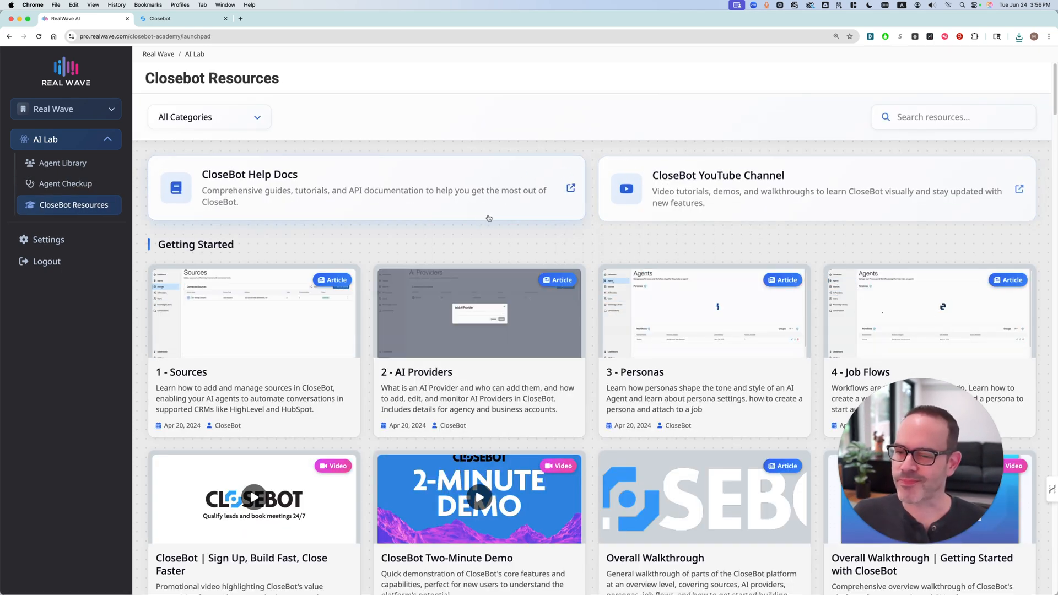
# Scroll through the CloseBot Resources cards and list the resource categories
pyautogui.scroll(-3)
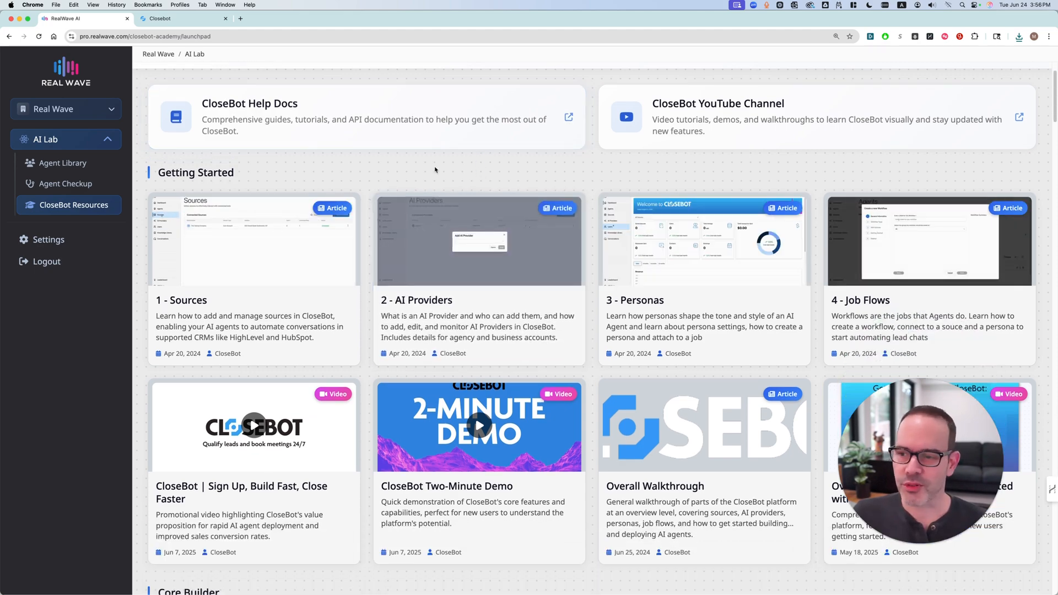
pyautogui.scroll(-3)
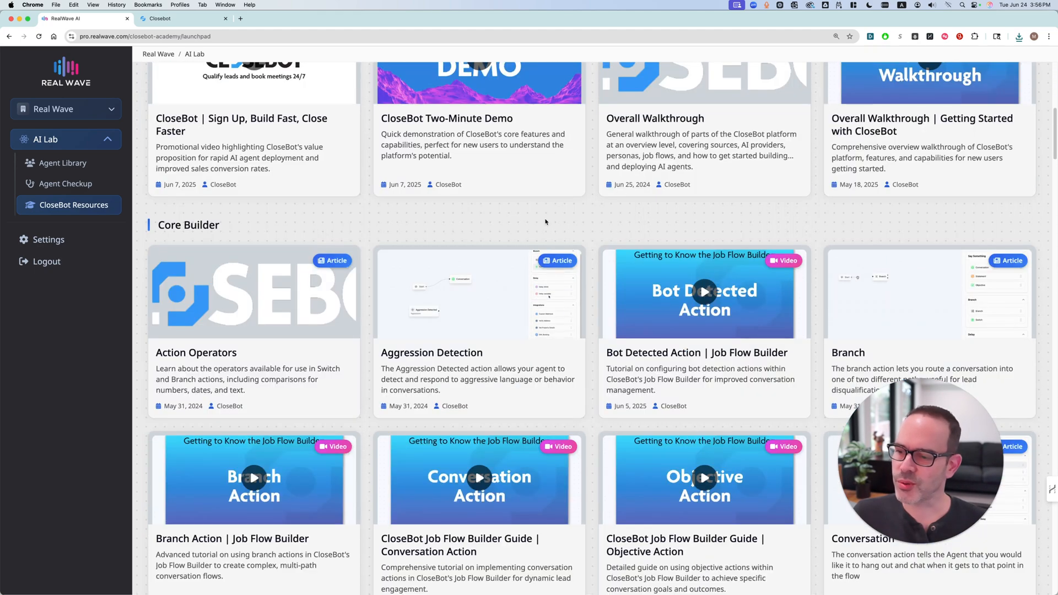
pyautogui.scroll(-3)
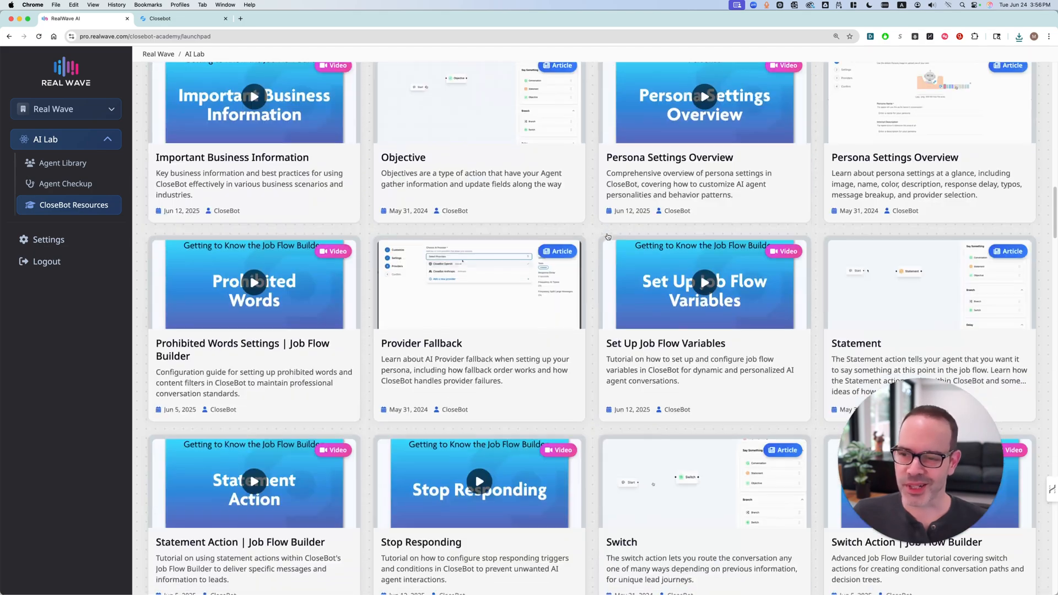
pyautogui.scroll(-3)
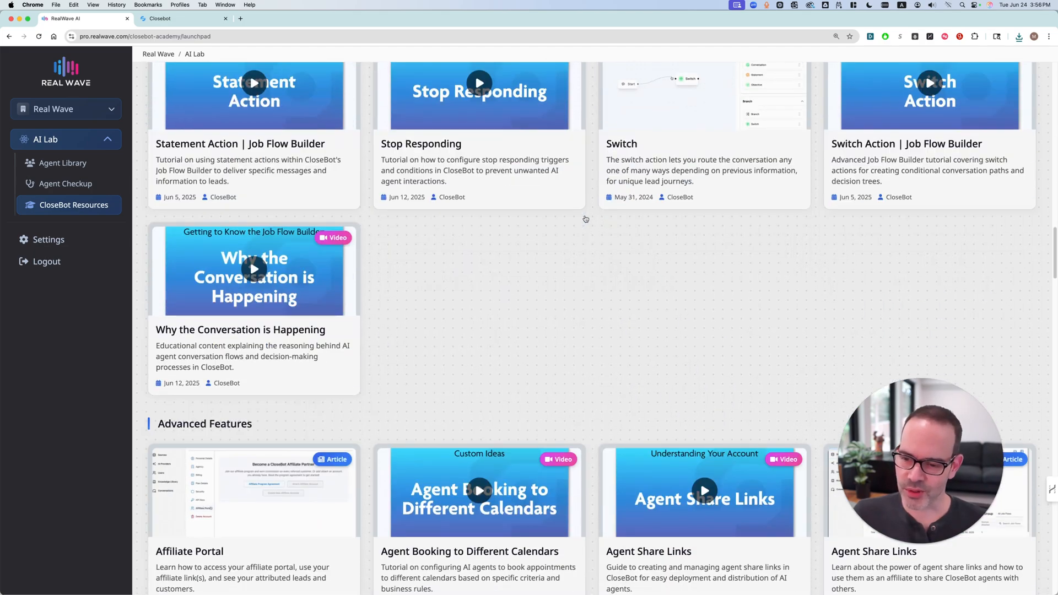
pyautogui.scroll(3)
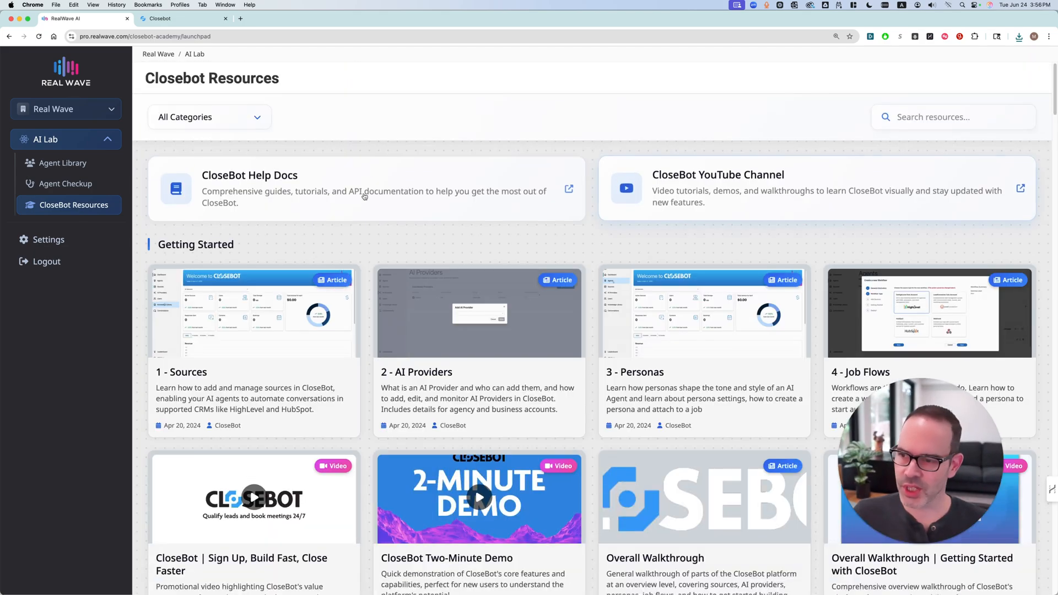
pyautogui.click(209, 116)
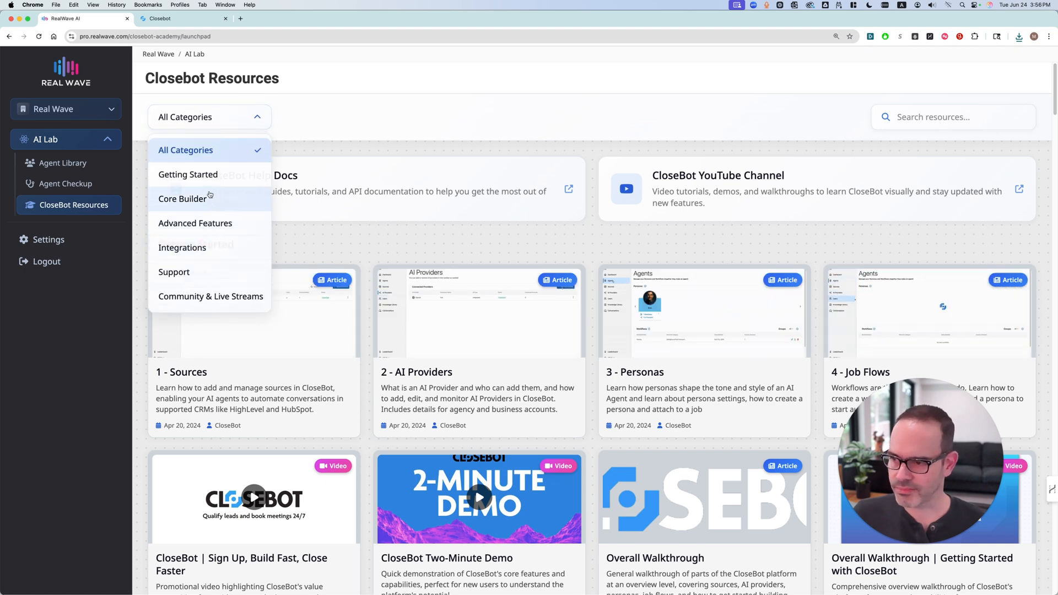
# Search the resources for 'calendar', then return to the Agent Library
pyautogui.click(183, 199)
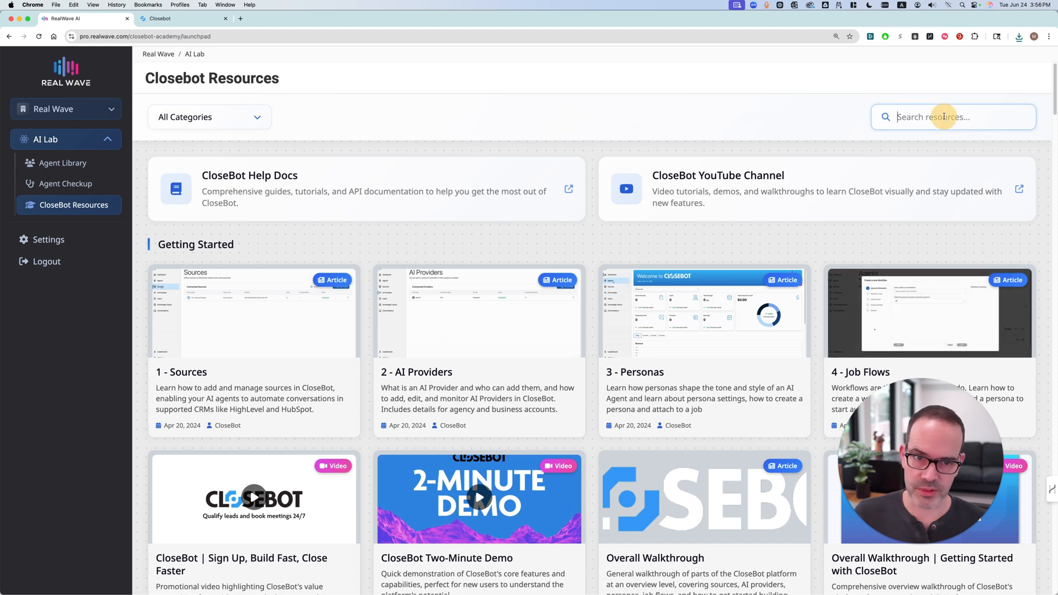
pyautogui.write('calendar')
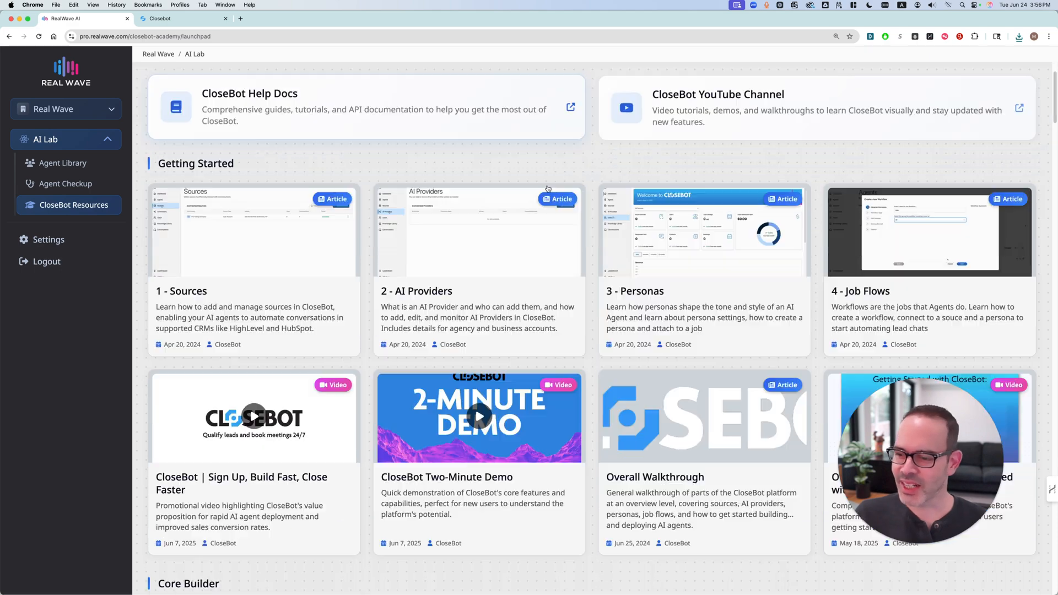
pyautogui.scroll(-3)
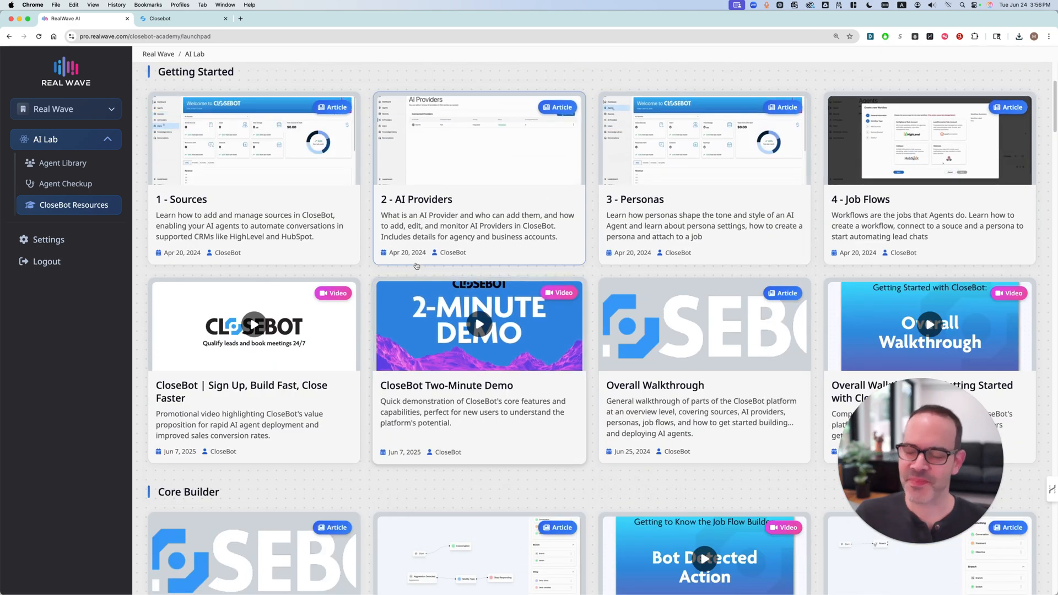
pyautogui.write('calendar')
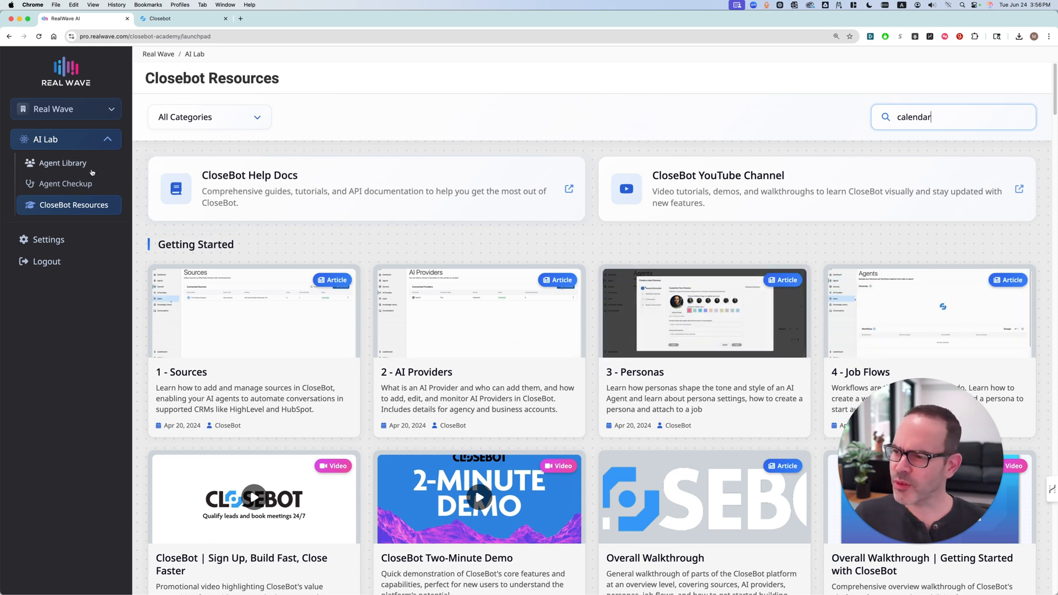
pyautogui.click(64, 163)
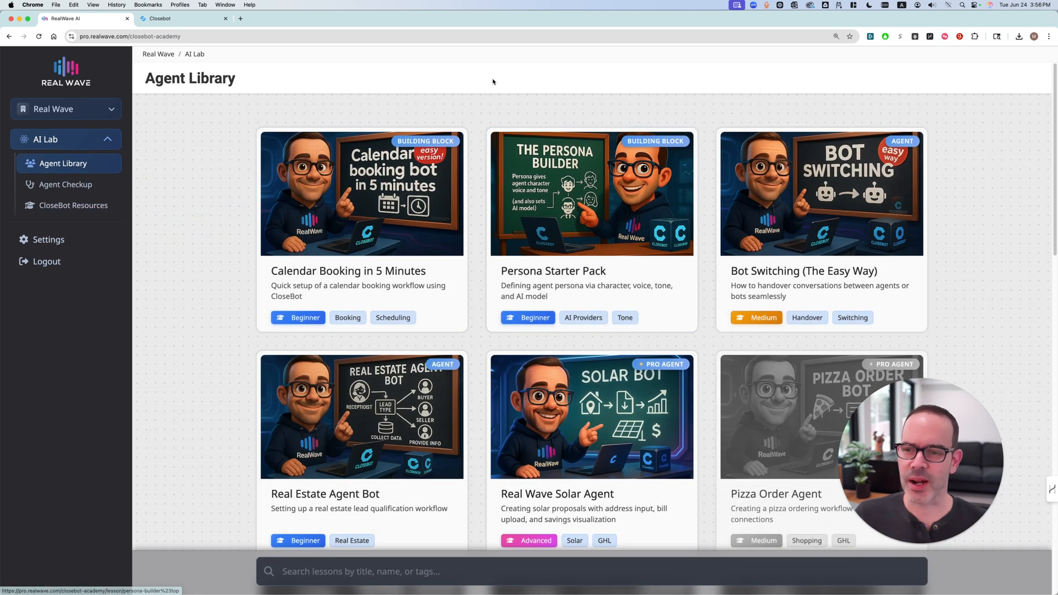